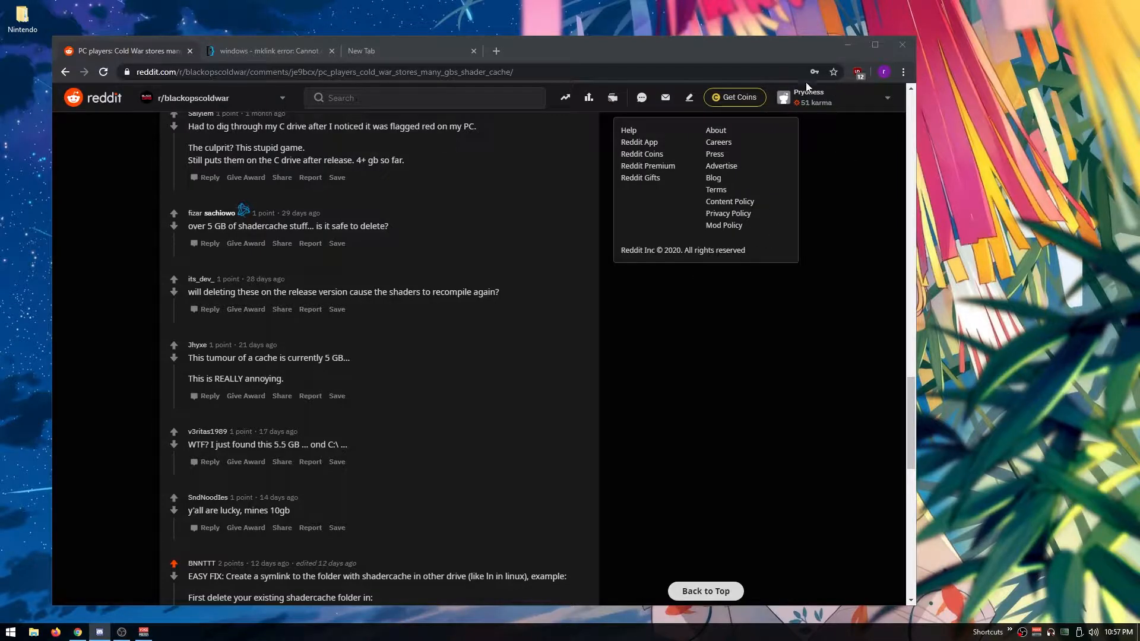
Scroll the Reddit shader cache thread back up to the post's title
scroll("up", 3)
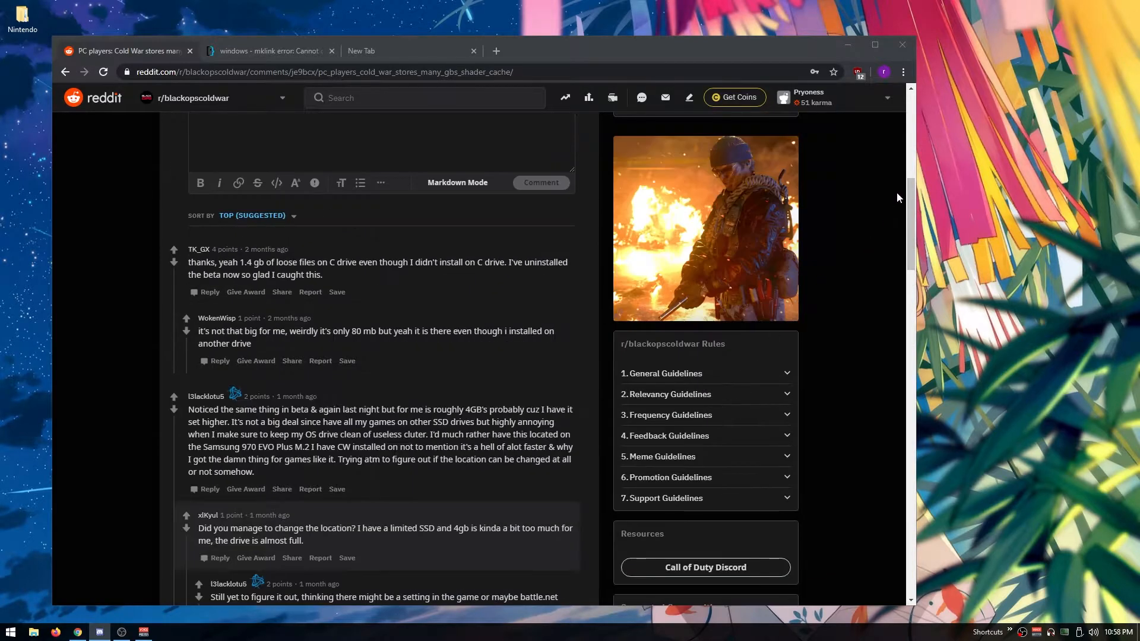
scroll("up", 3)
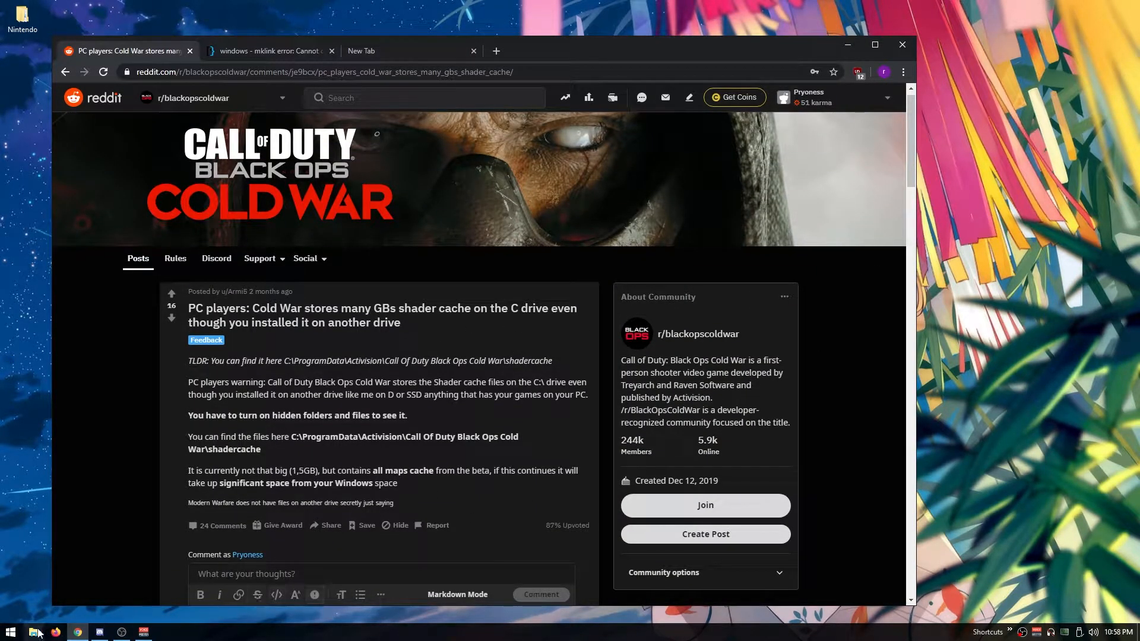
Bring up This PC in File Explorer and select the 1709 (C:) drive showing 10.4 GB free
left_click(32, 631)
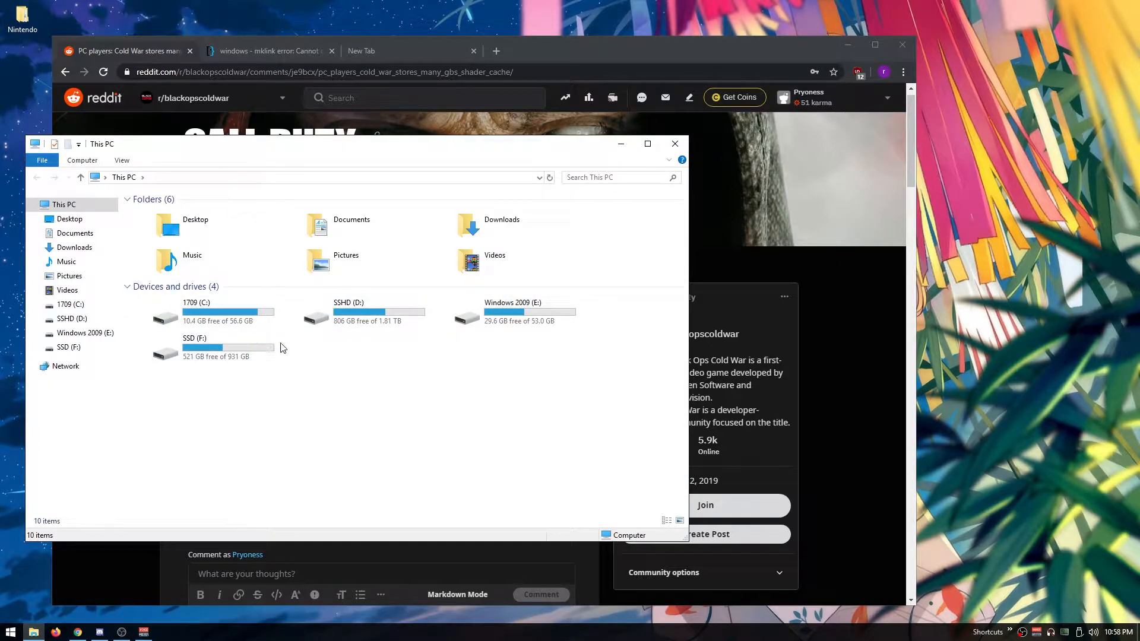
mouse_move(561, 336)
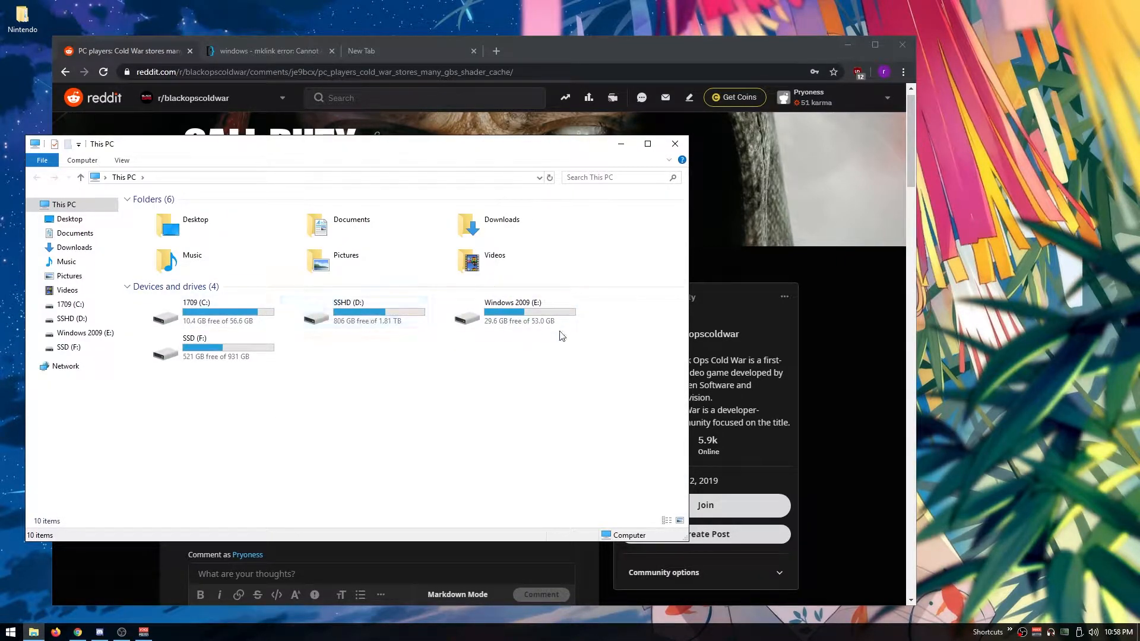
left_click(207, 311)
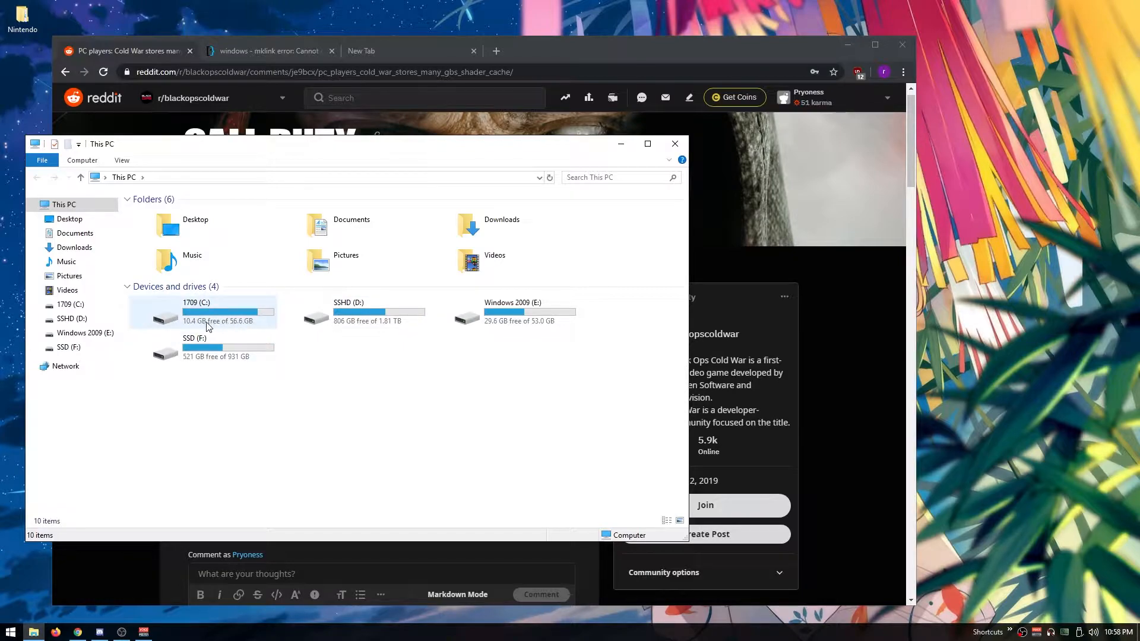
left_click(226, 311)
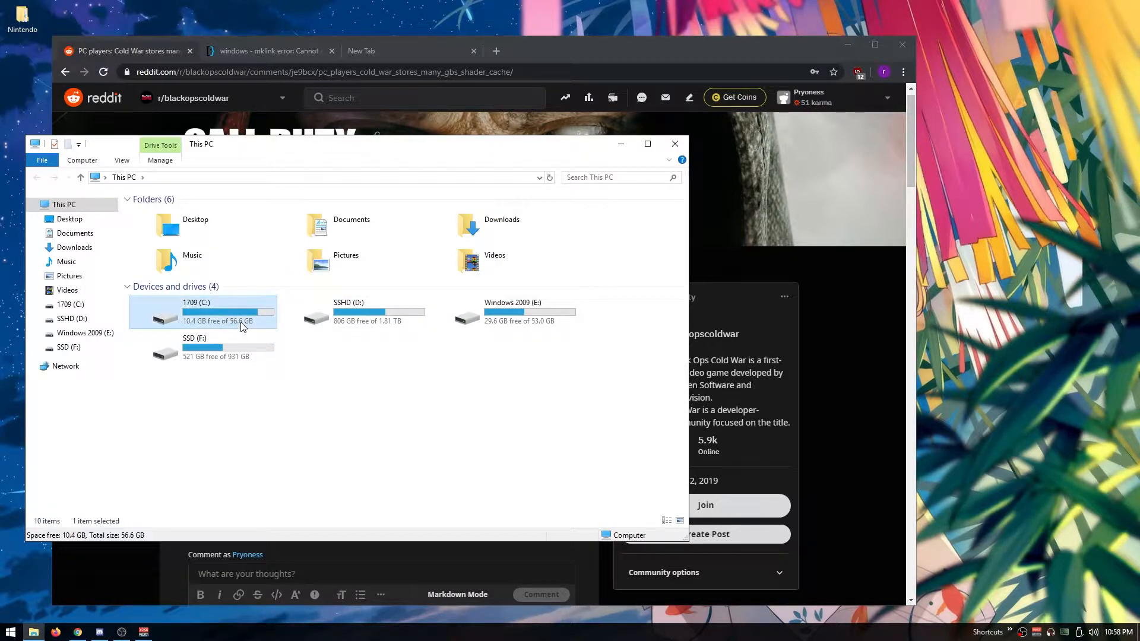
mouse_move(225, 325)
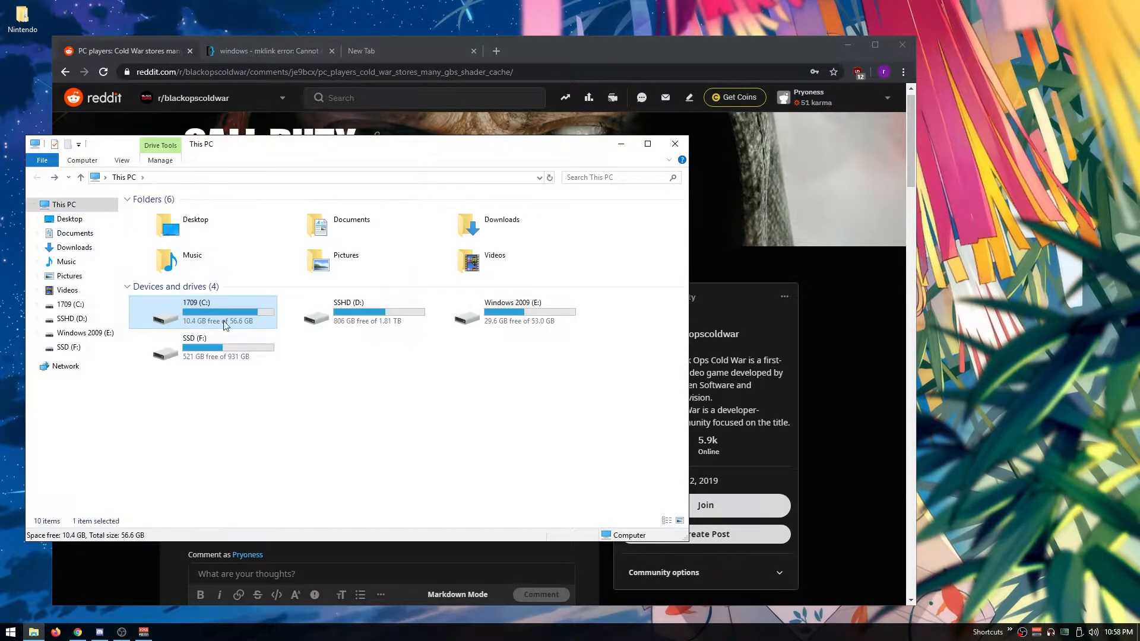
mouse_move(222, 333)
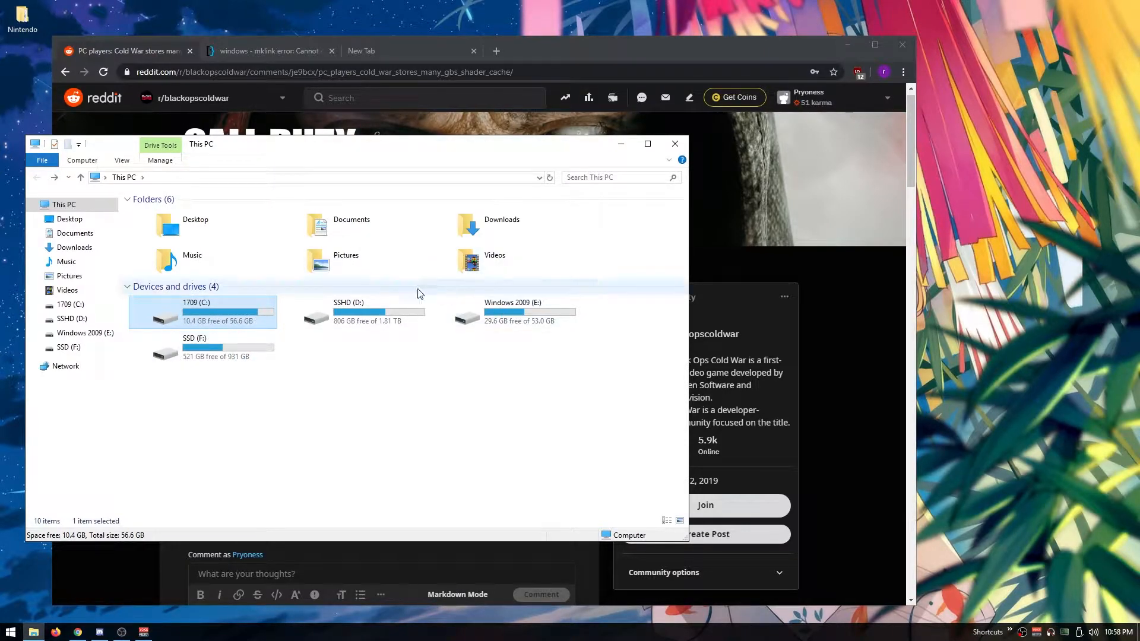
mouse_move(441, 331)
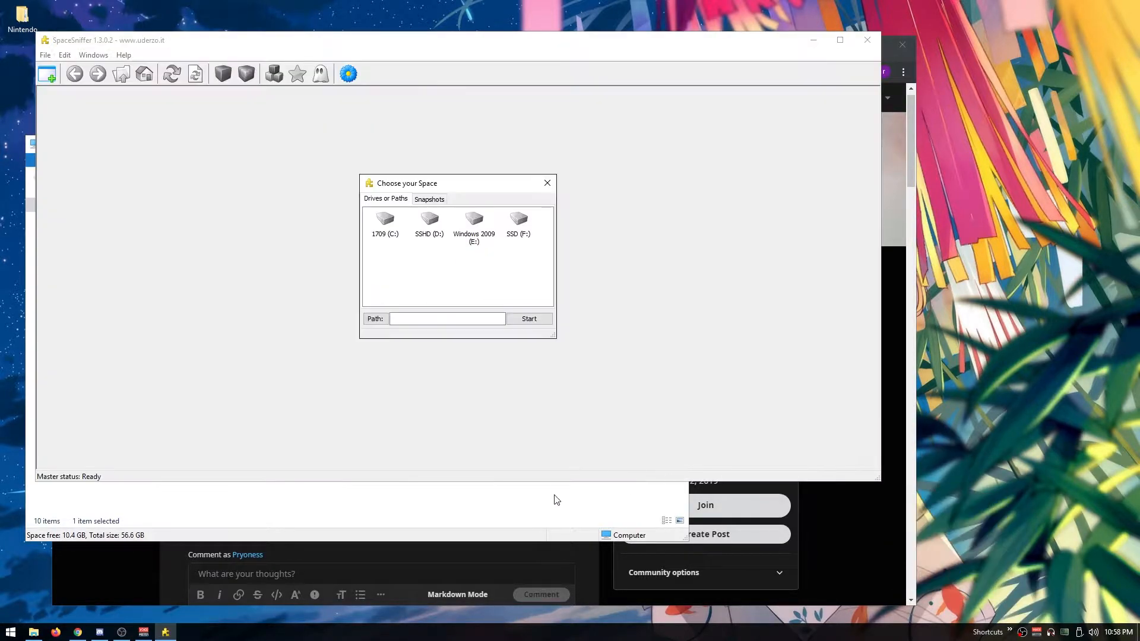
mouse_move(383, 219)
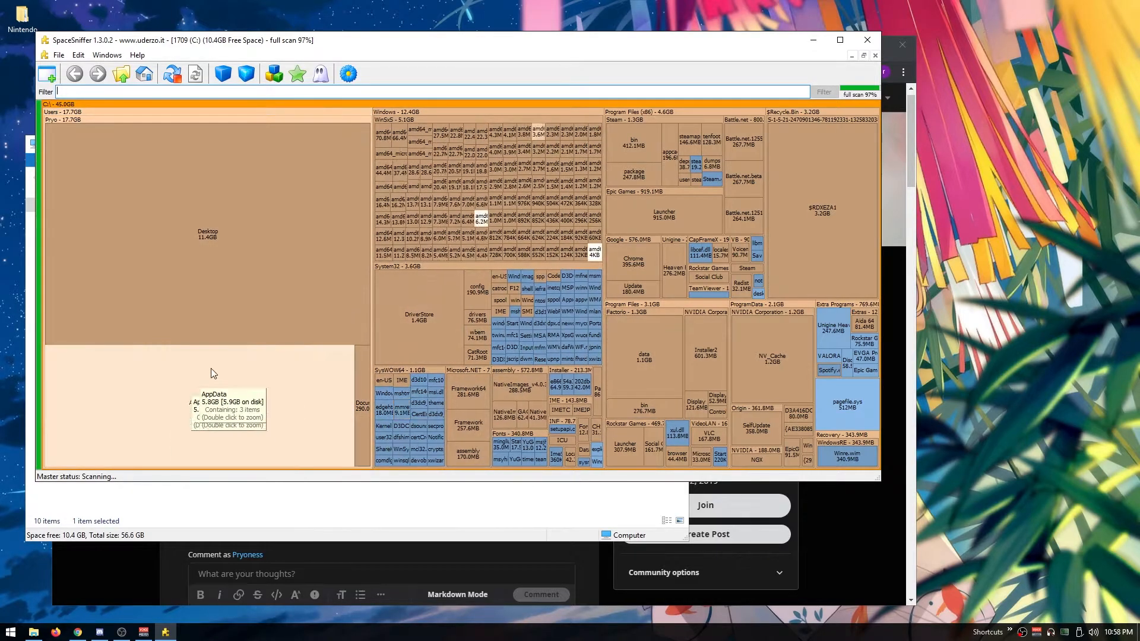
mouse_move(221, 284)
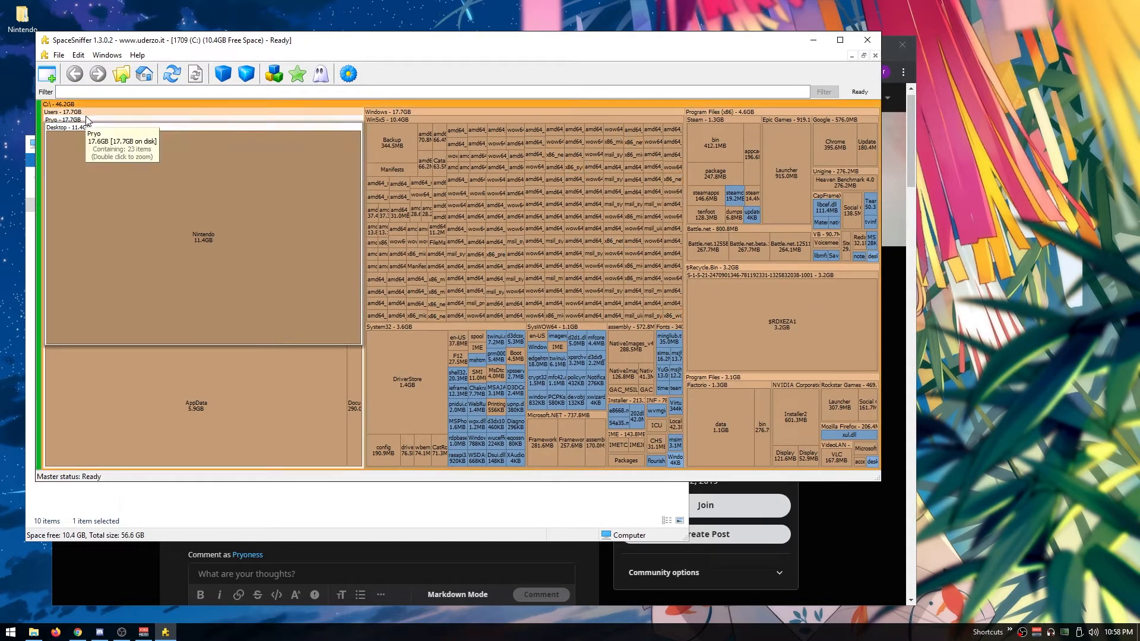
mouse_move(57, 111)
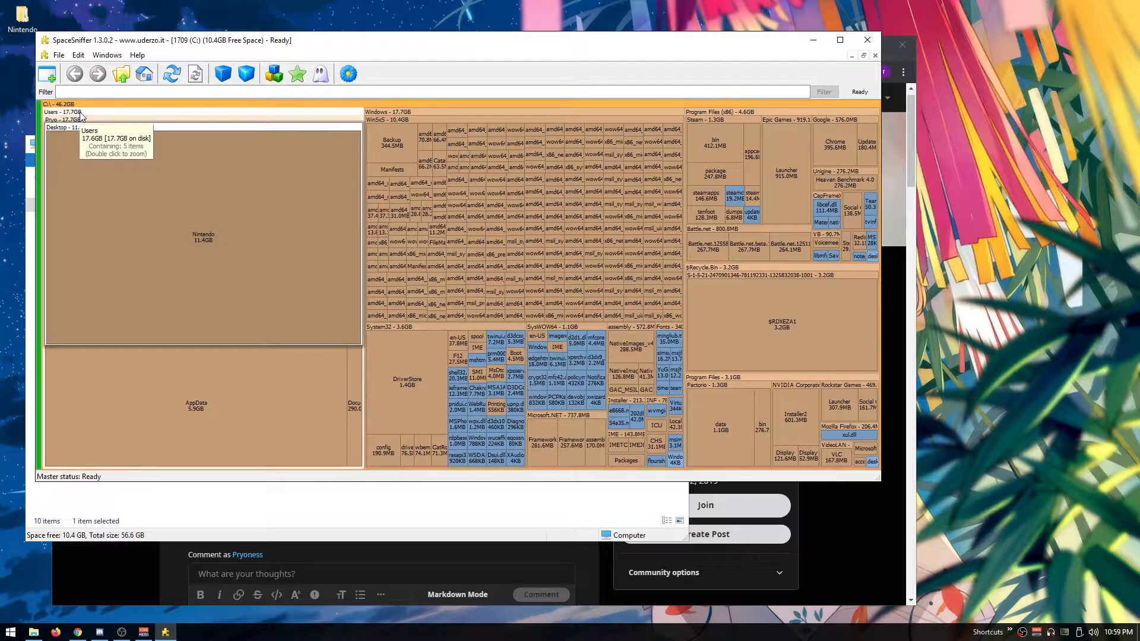
mouse_move(878, 69)
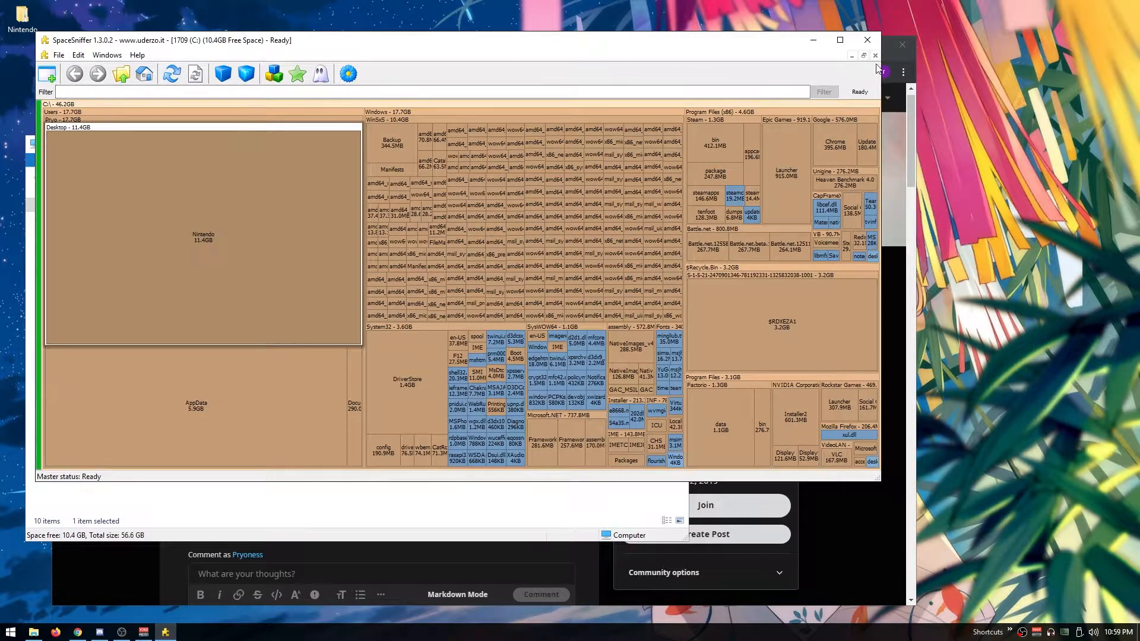
mouse_move(866, 41)
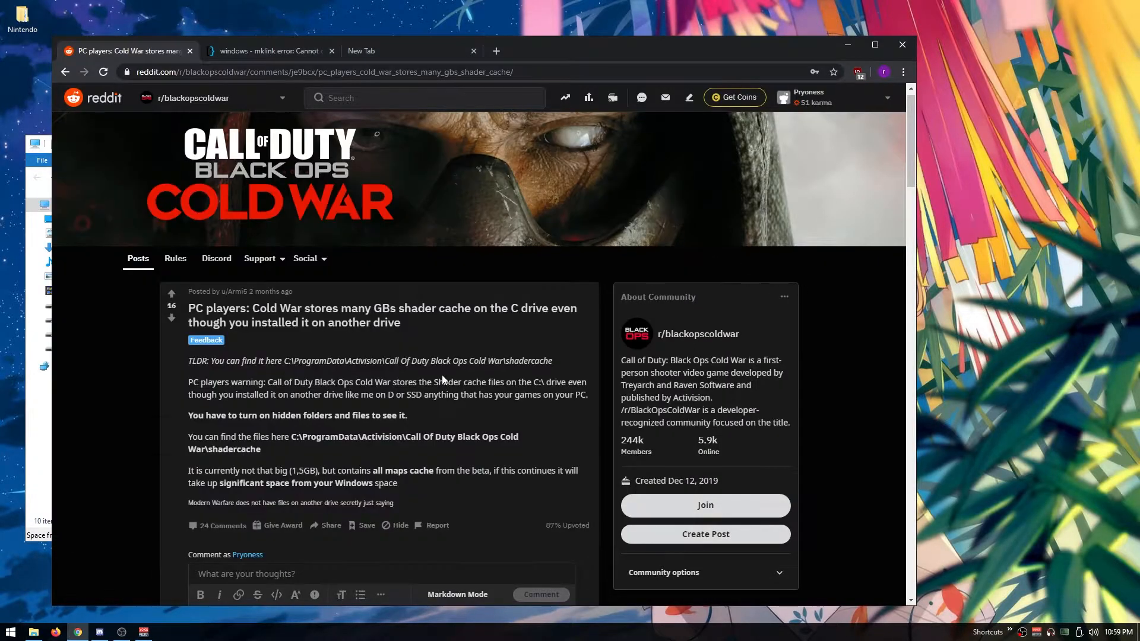
Scroll down the thread to the EASY FIX comment
scroll("down", 3)
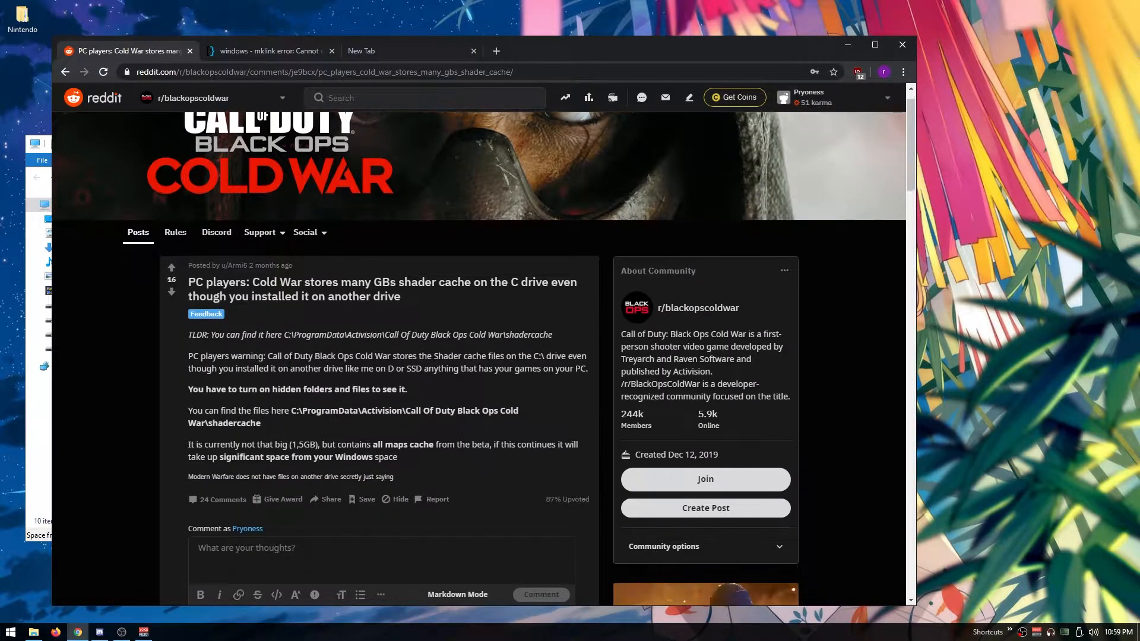
scroll("down", 3)
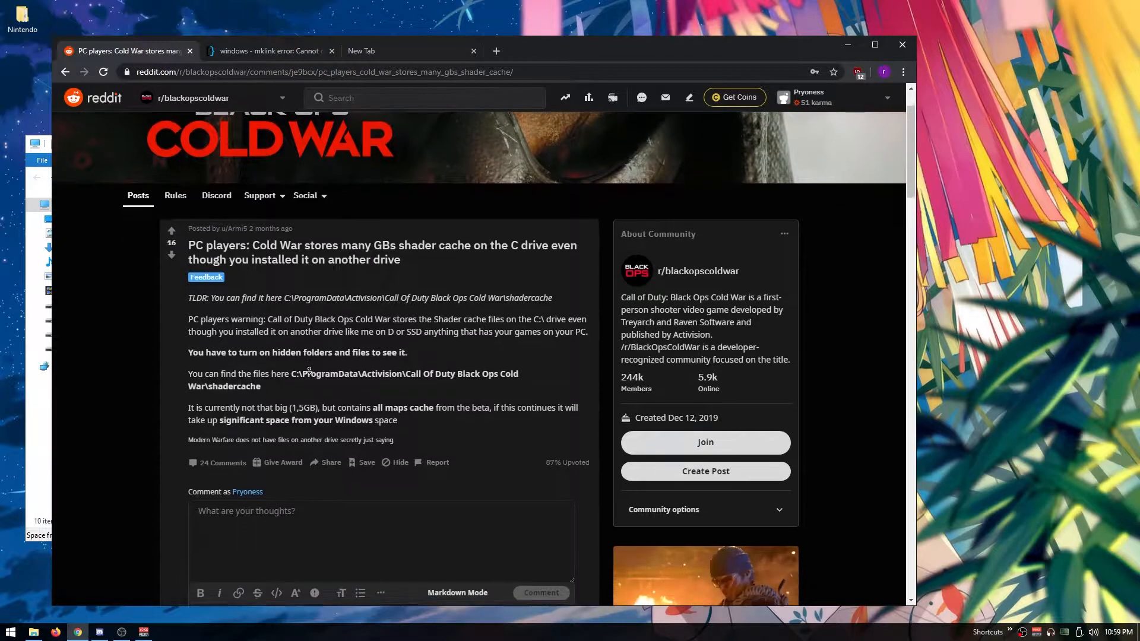
scroll("down", 3)
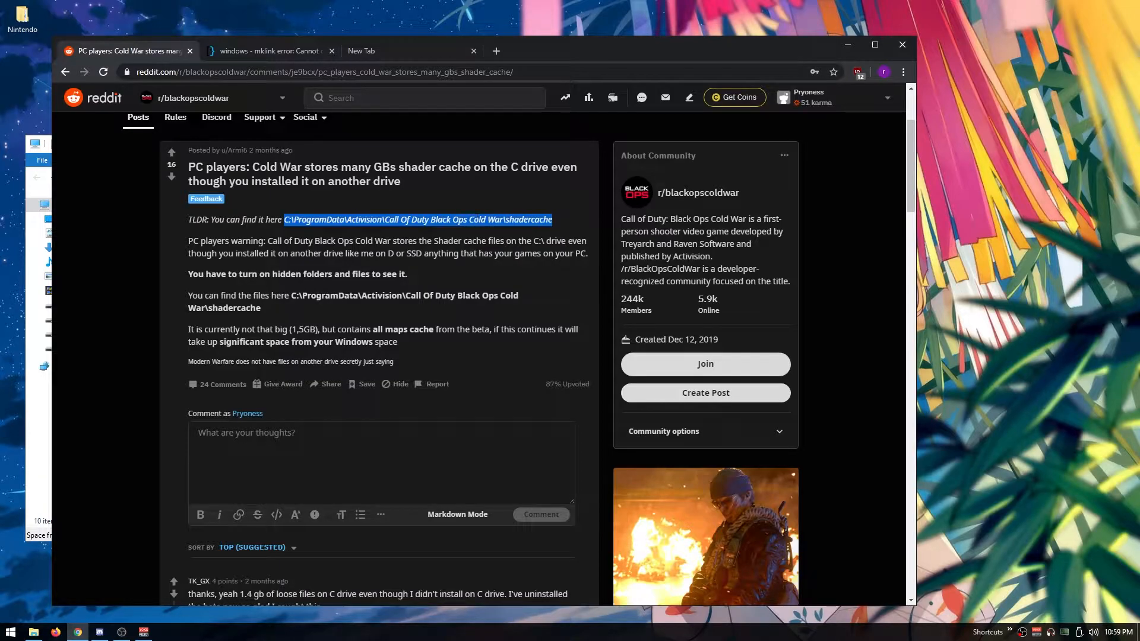
left_click(34, 630)
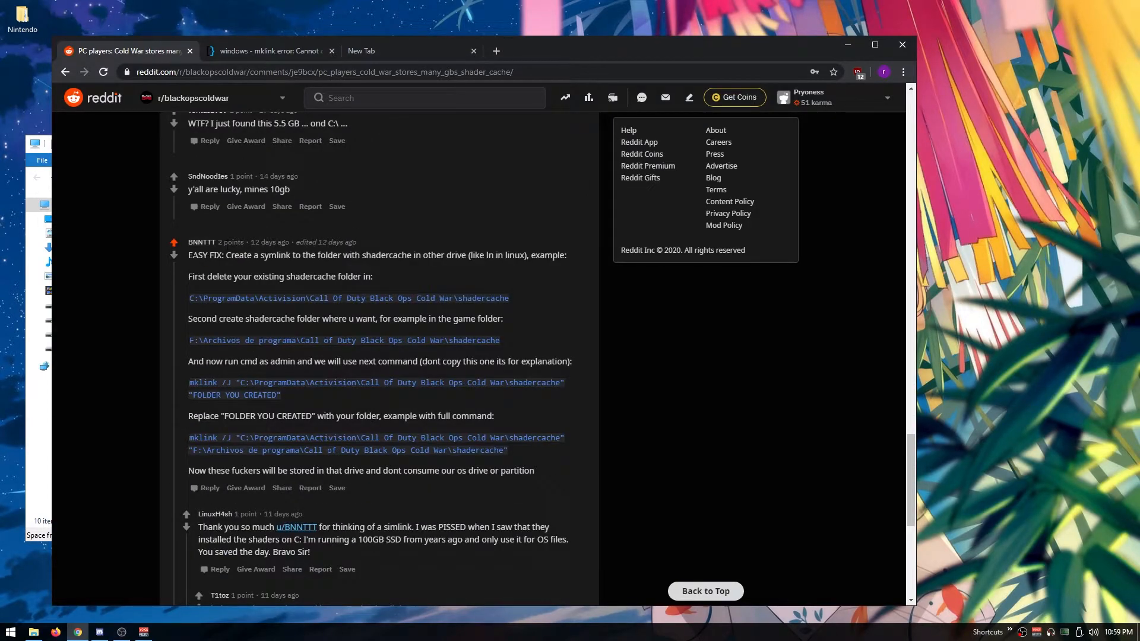
mouse_move(152, 269)
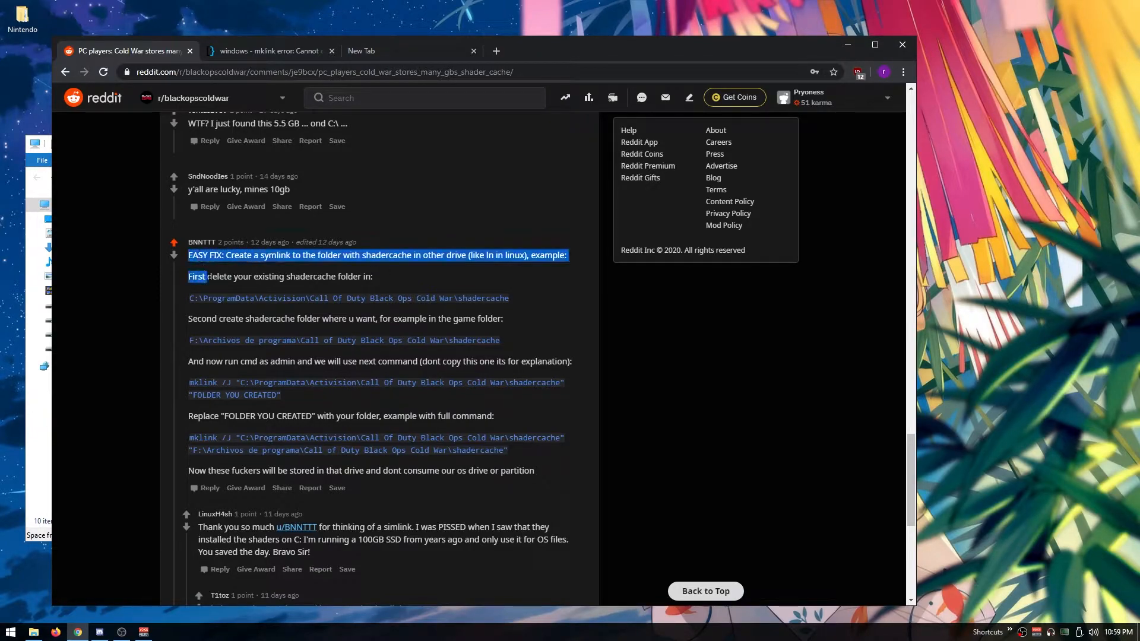
Copy the C:\ProgramData\Activision\Call Of Duty Black Ops Cold War\shadercache path from the comment
left_click(206, 298)
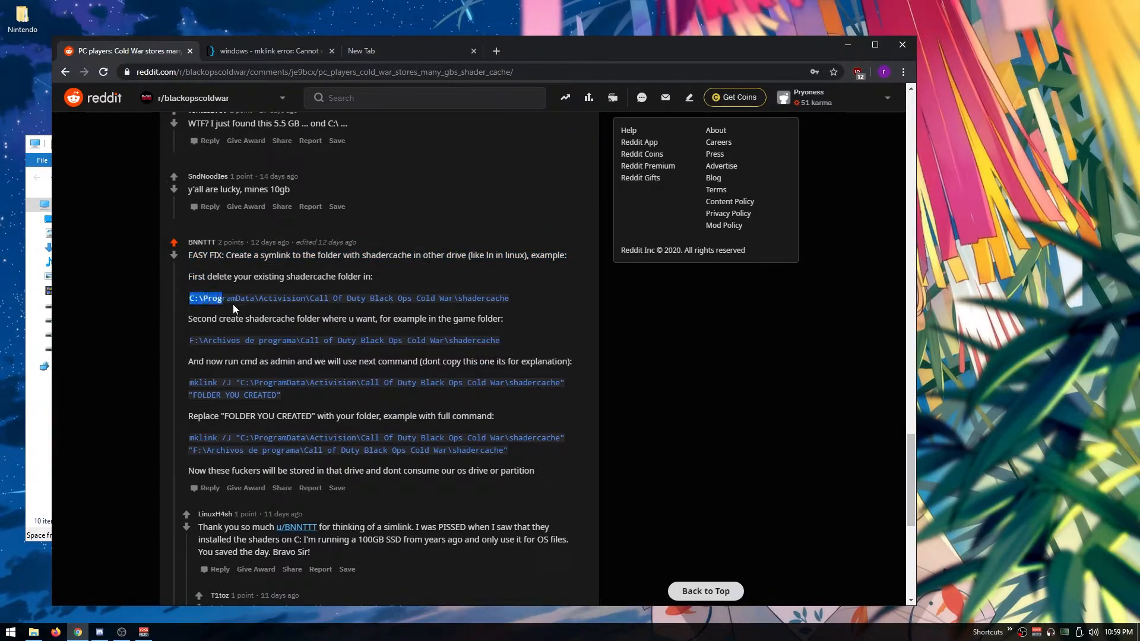
right_click(349, 297)
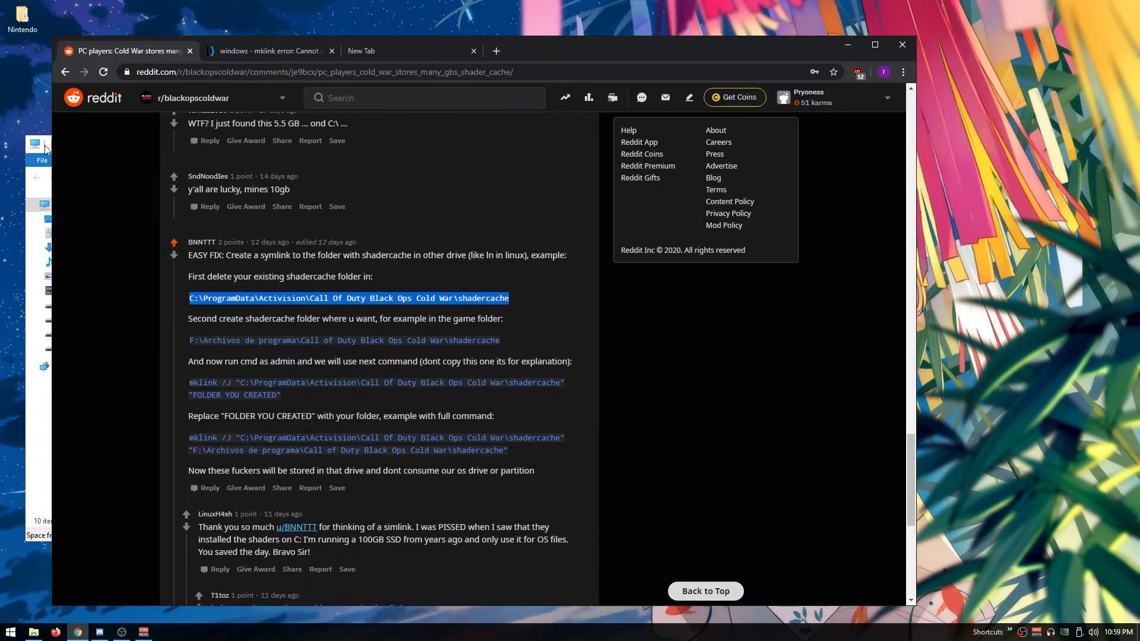
right_click(116, 177)
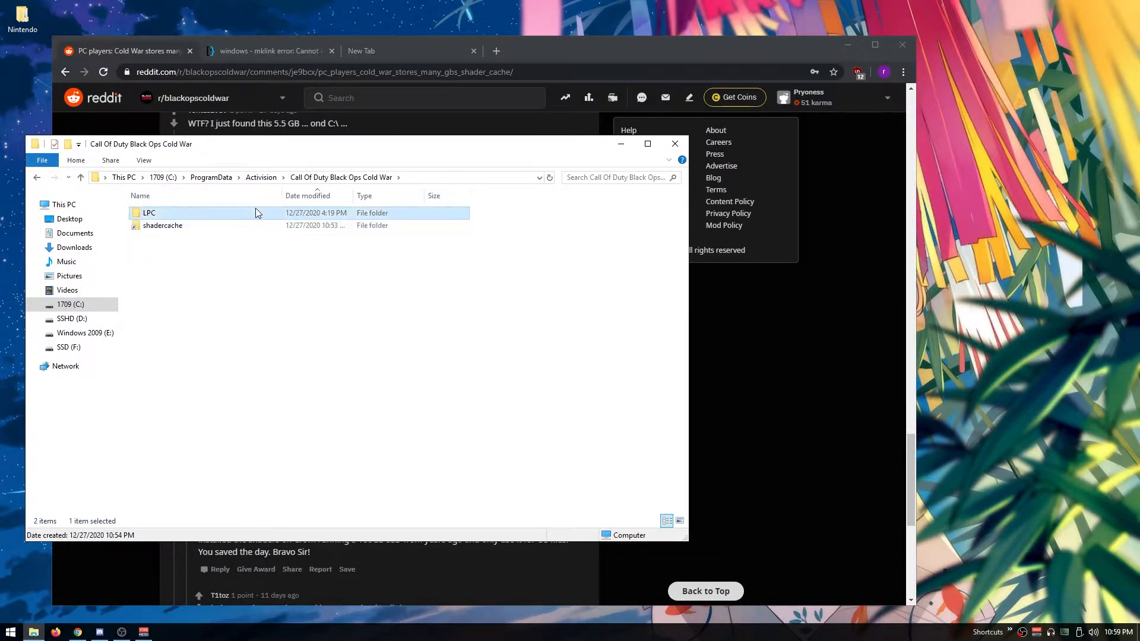
Deselect items in the Cold War folder showing LPC and shadercache
left_click(149, 212)
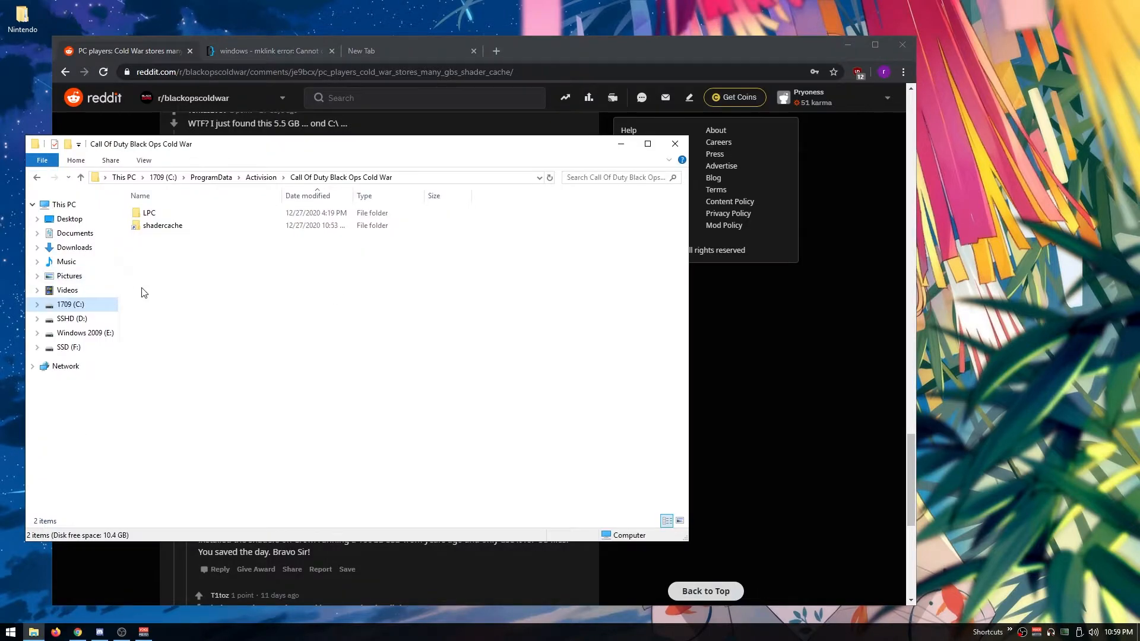
mouse_move(68, 347)
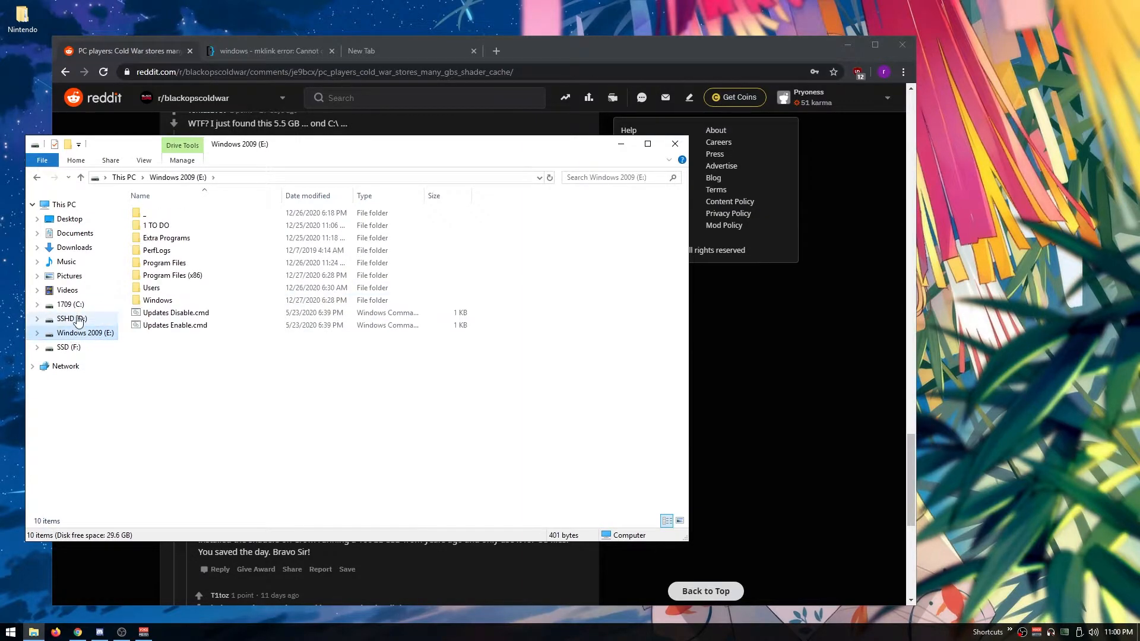
Navigate D:\temp\Call of Duty Black Ops Cold War into its empty shadercache folder
left_click(65, 318)
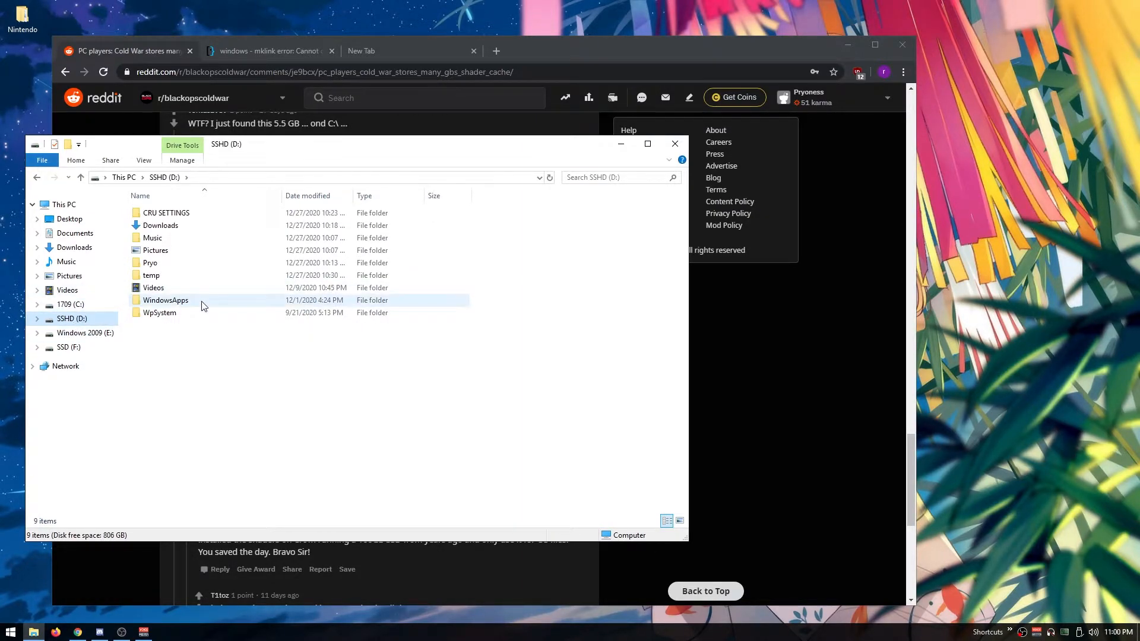
mouse_move(54, 336)
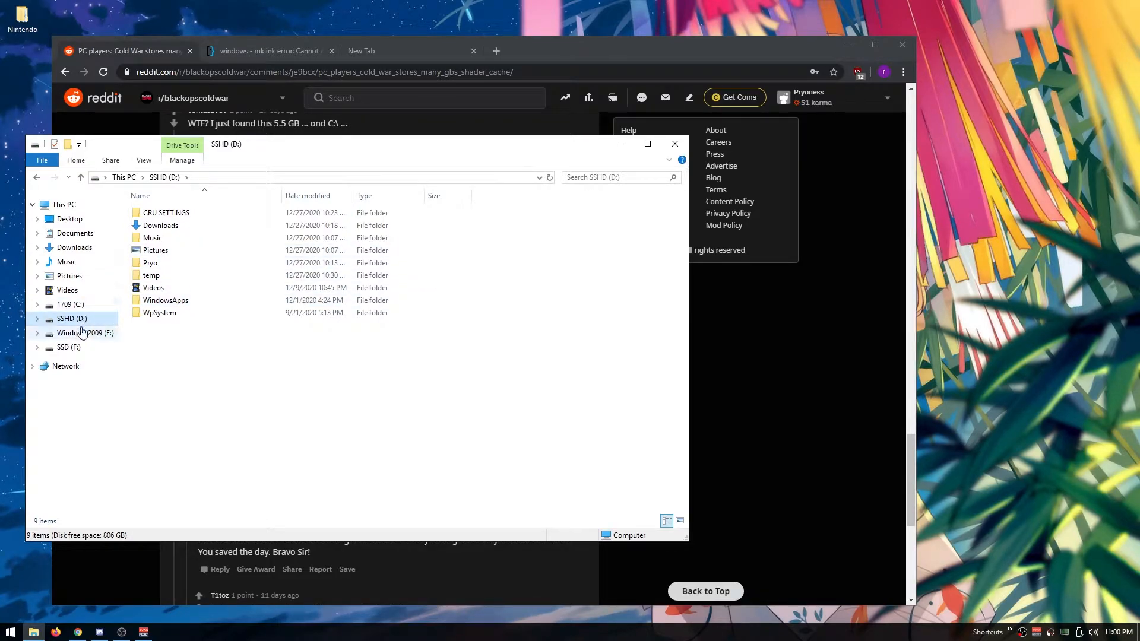
double_click(151, 274)
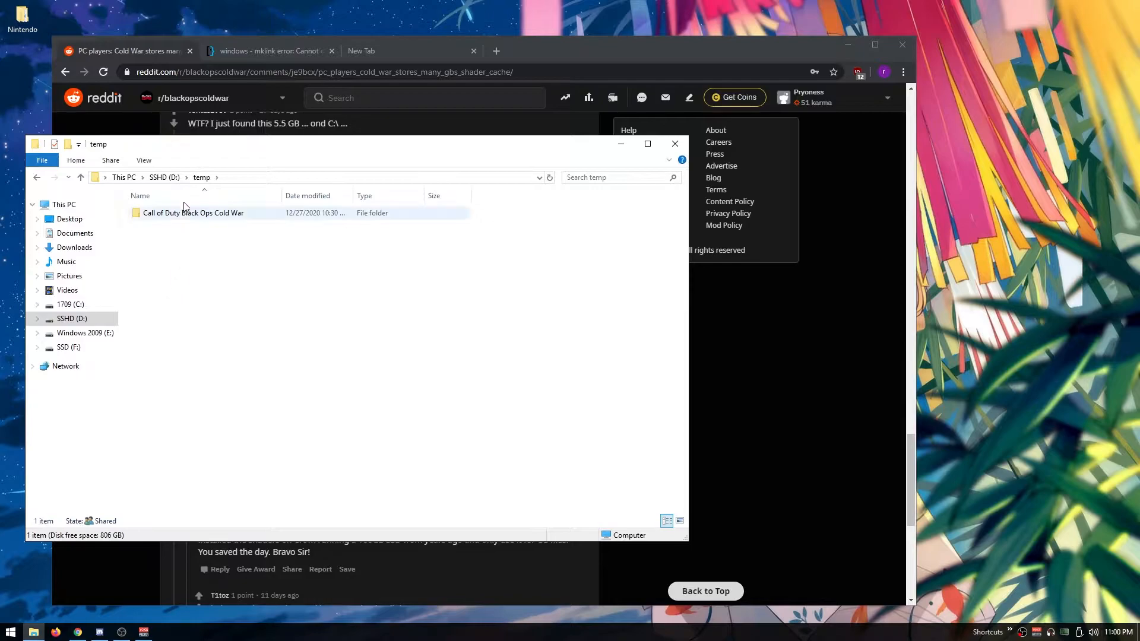
double_click(192, 212)
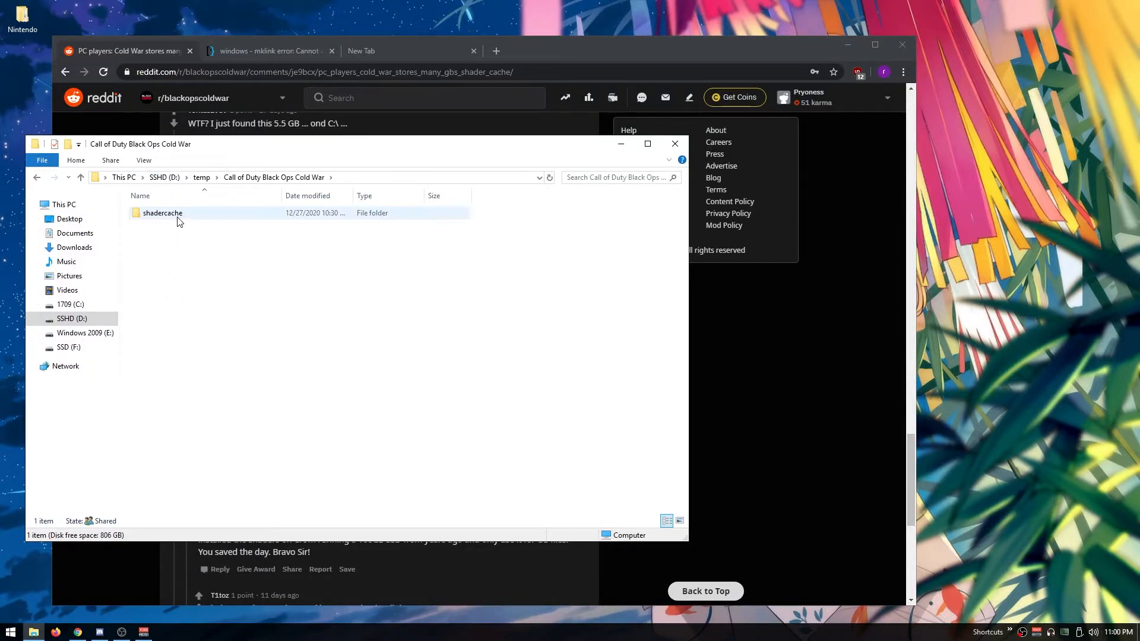
double_click(162, 212)
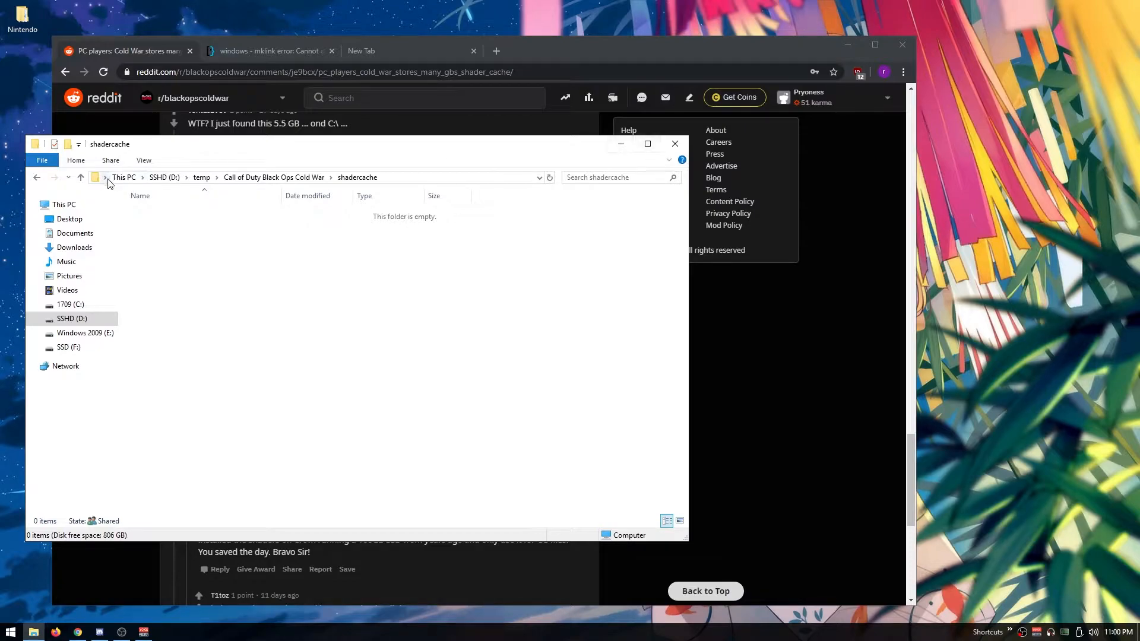
Return to the D: Cold War folder and bring up actions for the shadercache folder
left_click(84, 332)
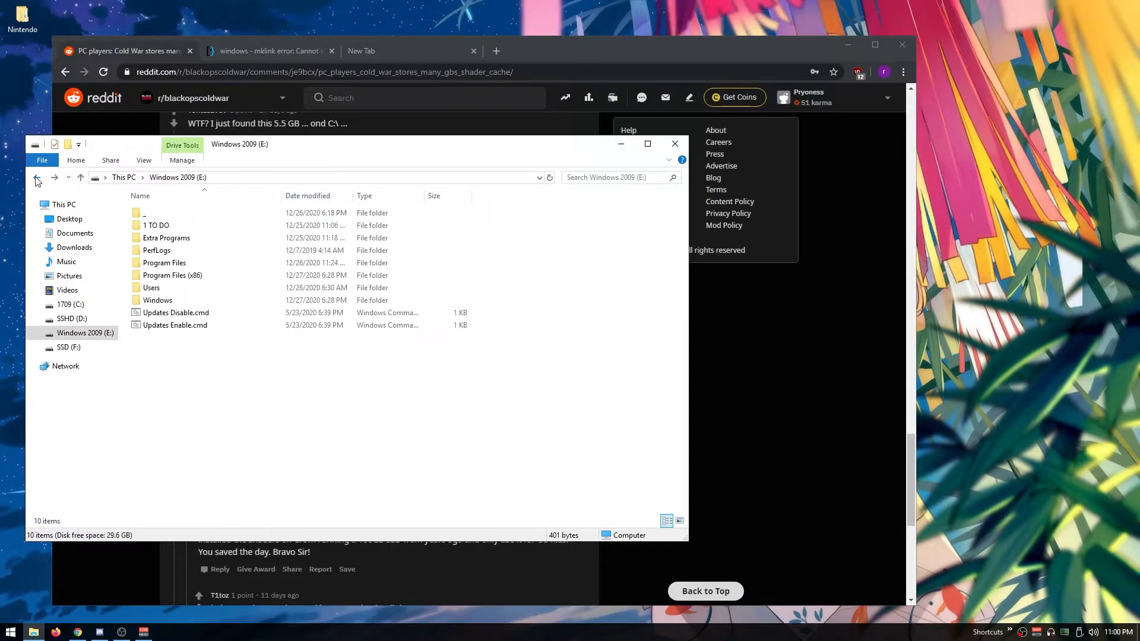
left_click(71, 318)
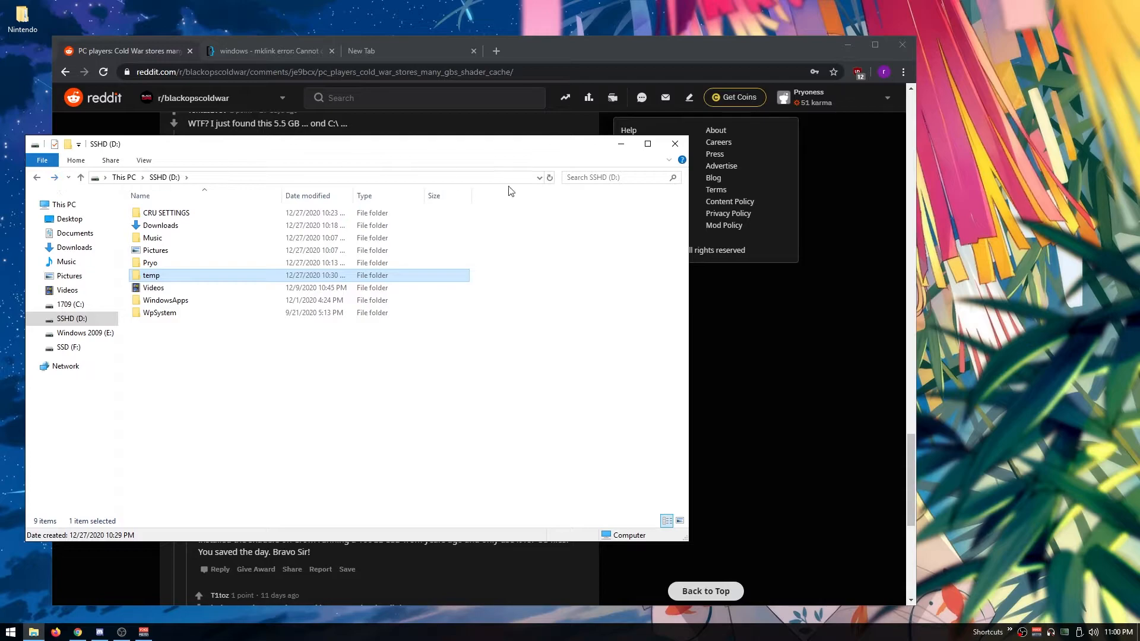
mouse_move(171, 301)
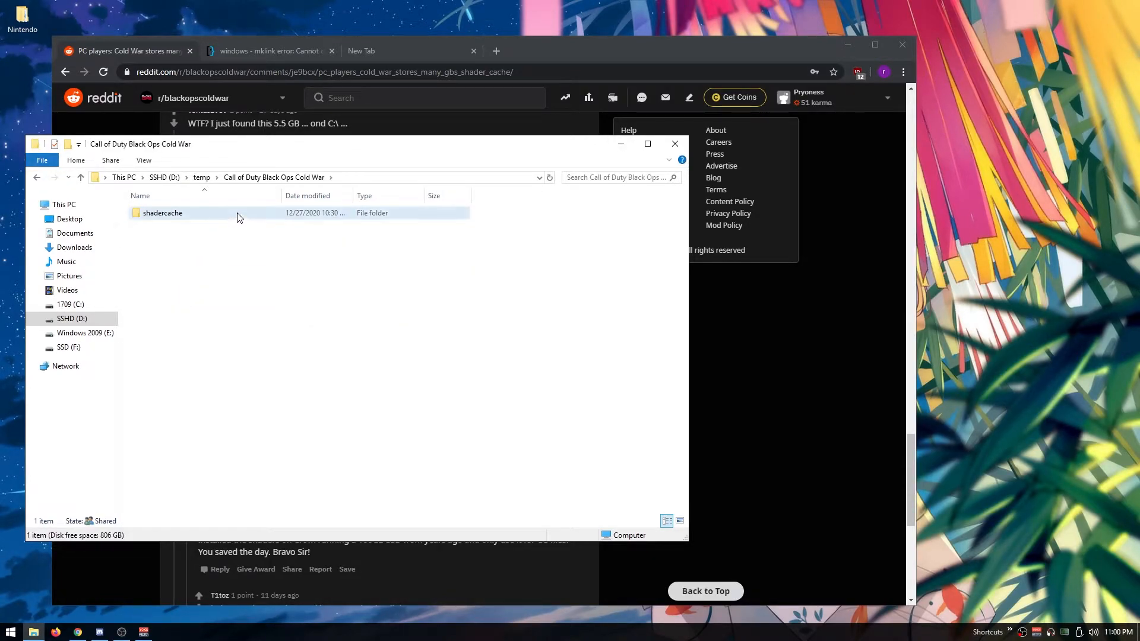
right_click(189, 177)
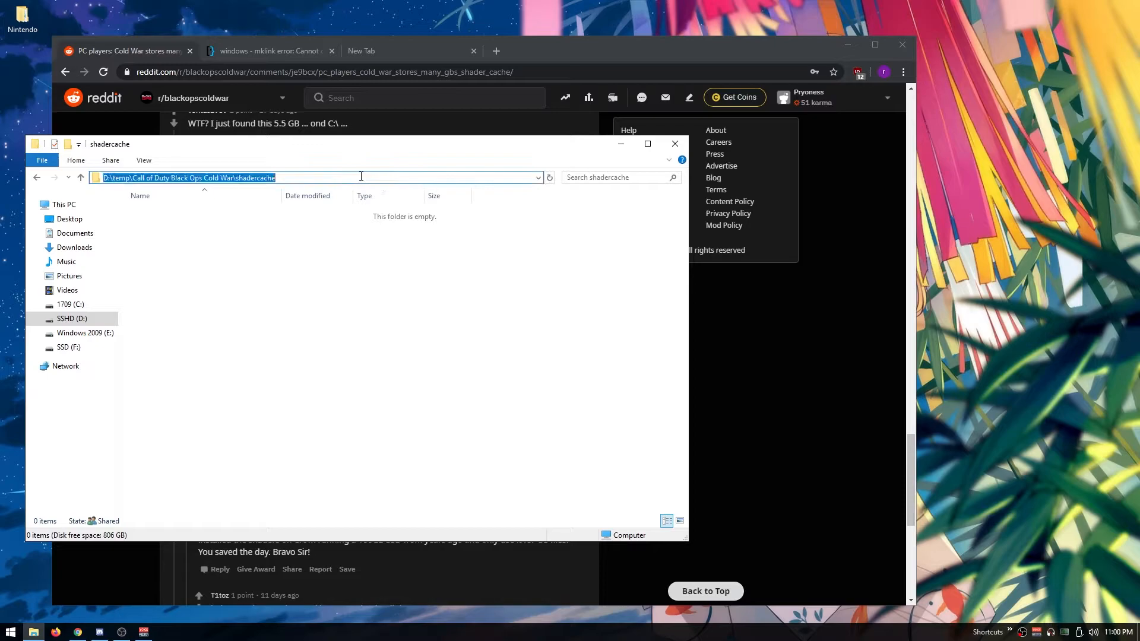
mouse_move(614, 153)
type("cmd")
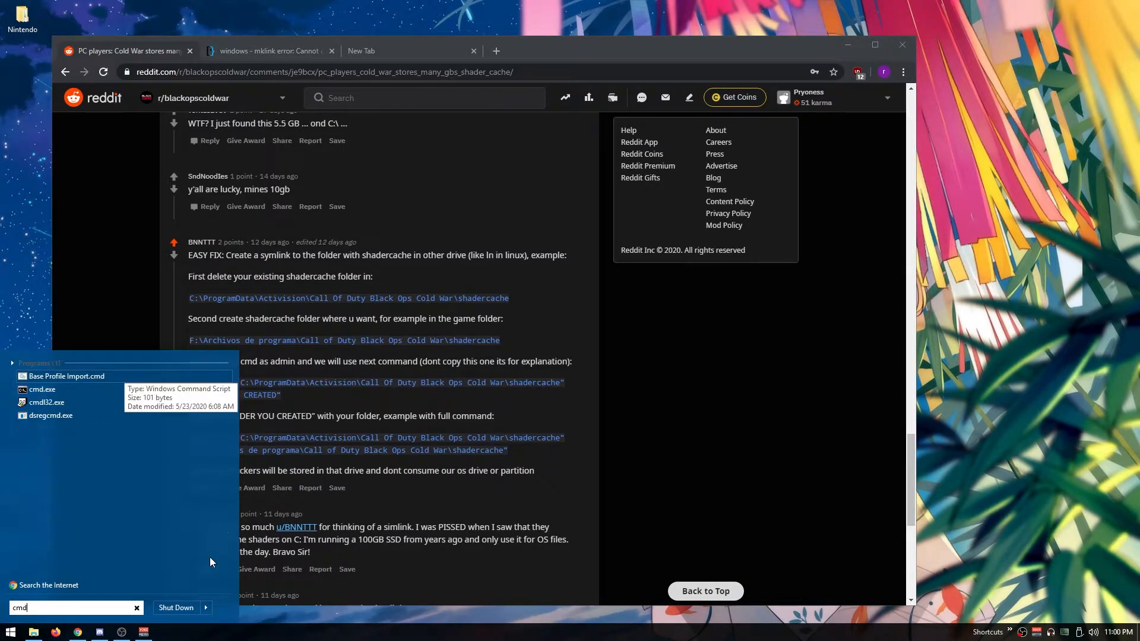
Launch cmd.exe from the Start search with administrator rights
right_click(42, 389)
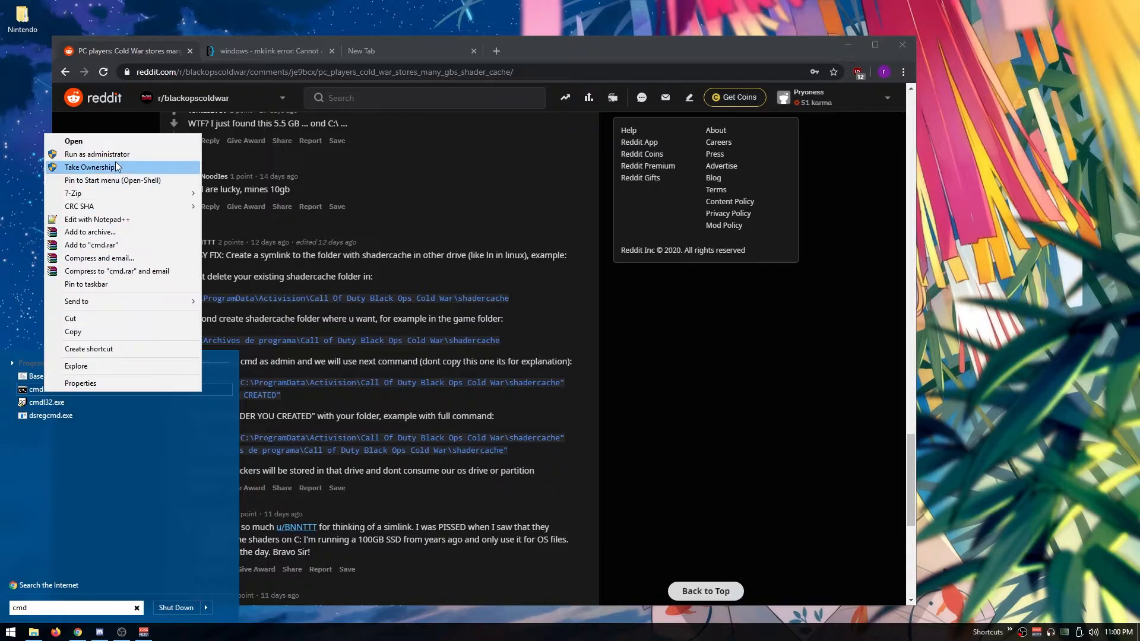
left_click(97, 153)
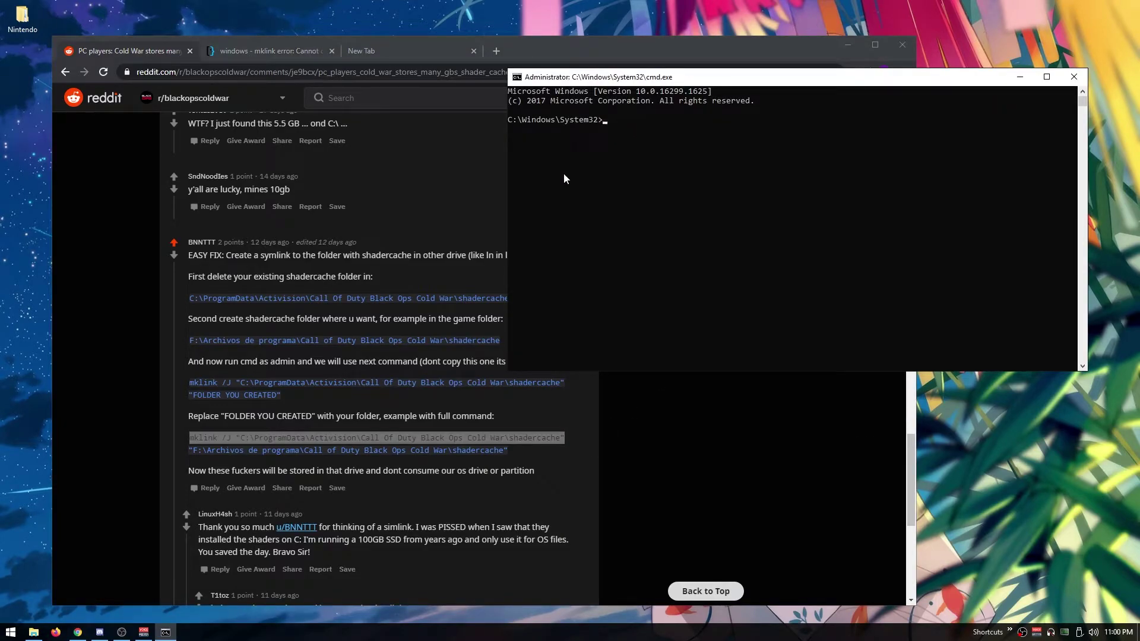
Enter mklink /J from the C: ProgramData shadercache to D:\temp\Call of Duty Black Ops Cold War\shadercache
type("mklink /J \"C:\\ProgramData\\Activision\\Call Of Duty Black Ops Cold War\\shadercache\"")
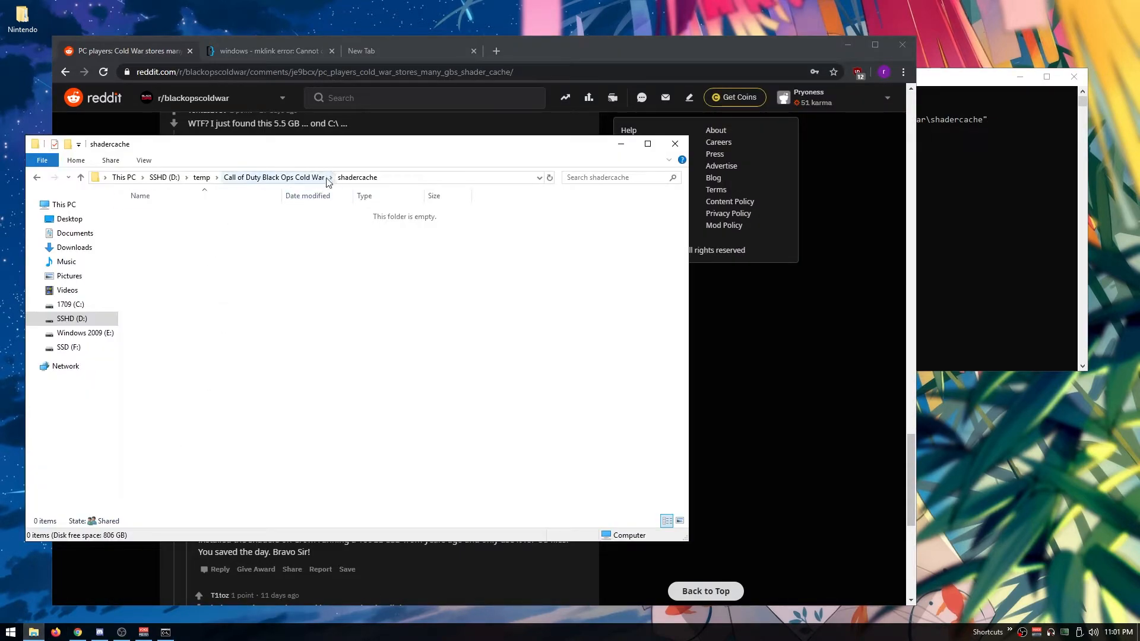
right_click(219, 177)
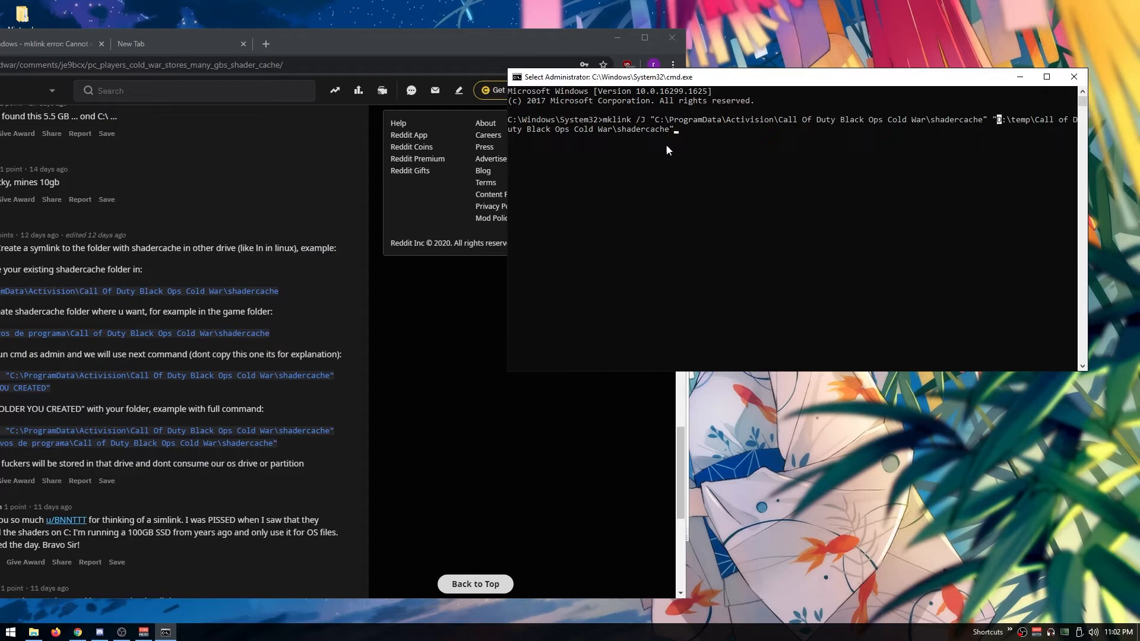
mouse_move(991, 124)
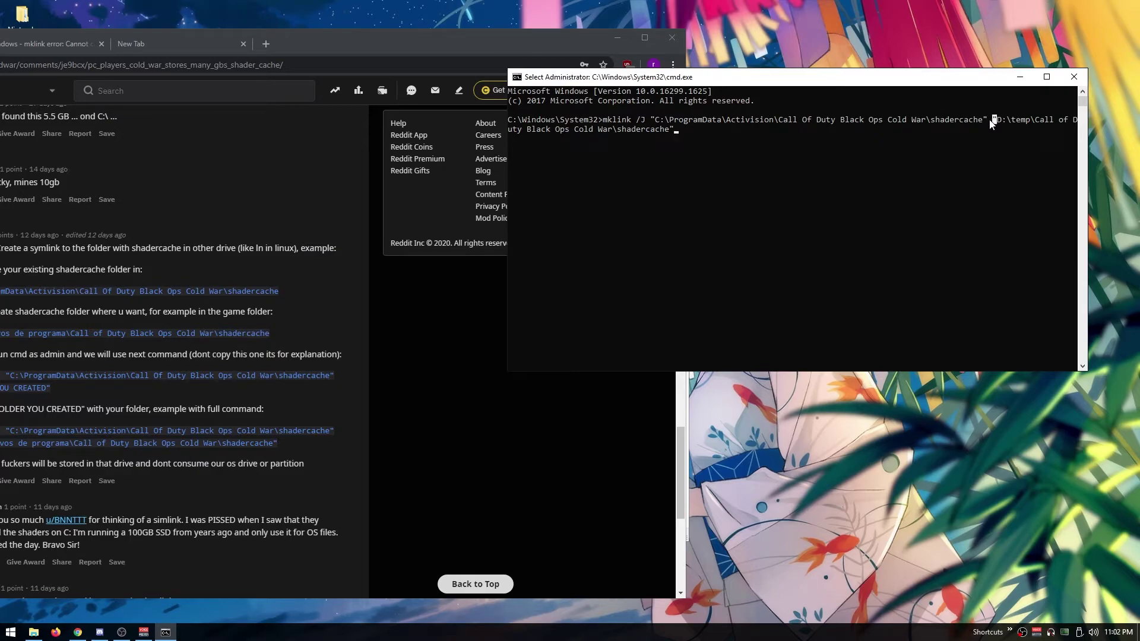
mouse_move(974, 127)
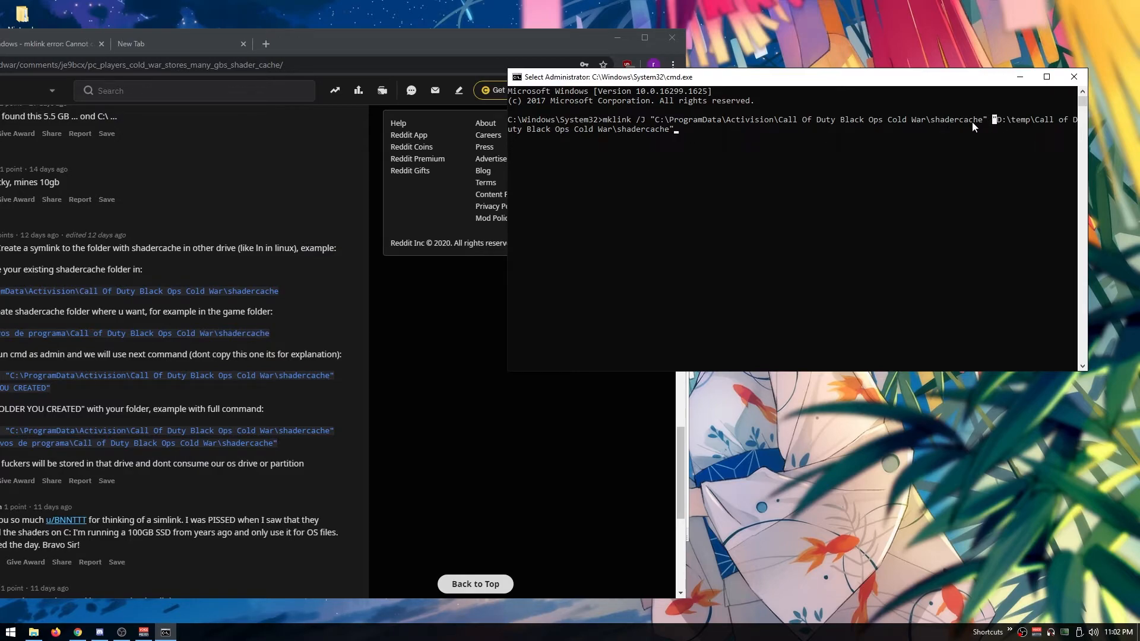
mouse_move(621, 134)
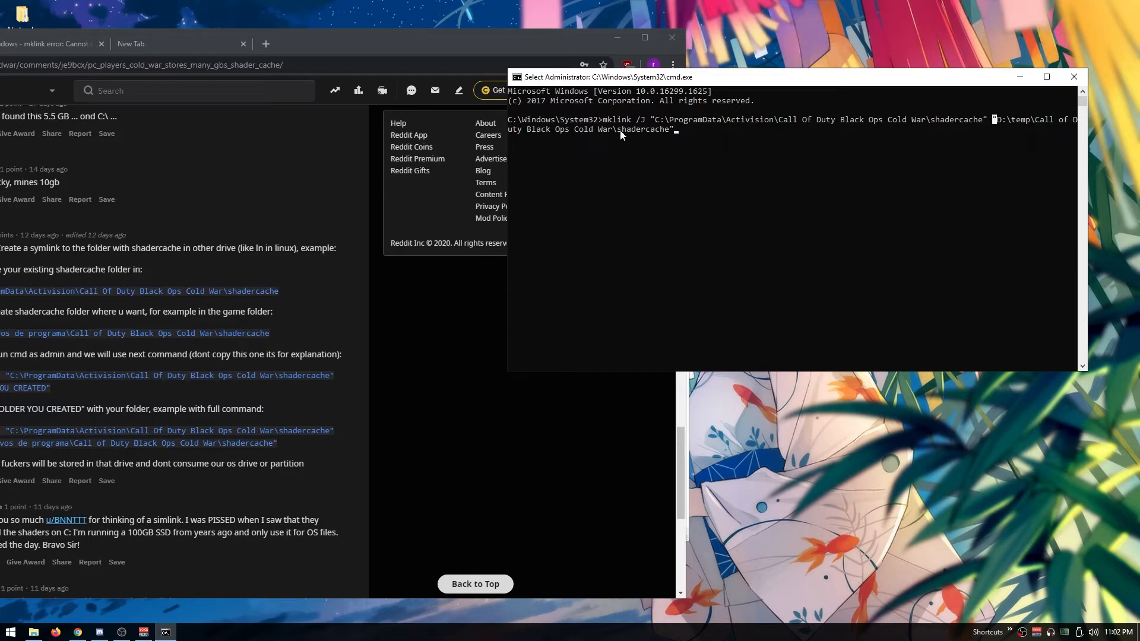
mouse_move(679, 137)
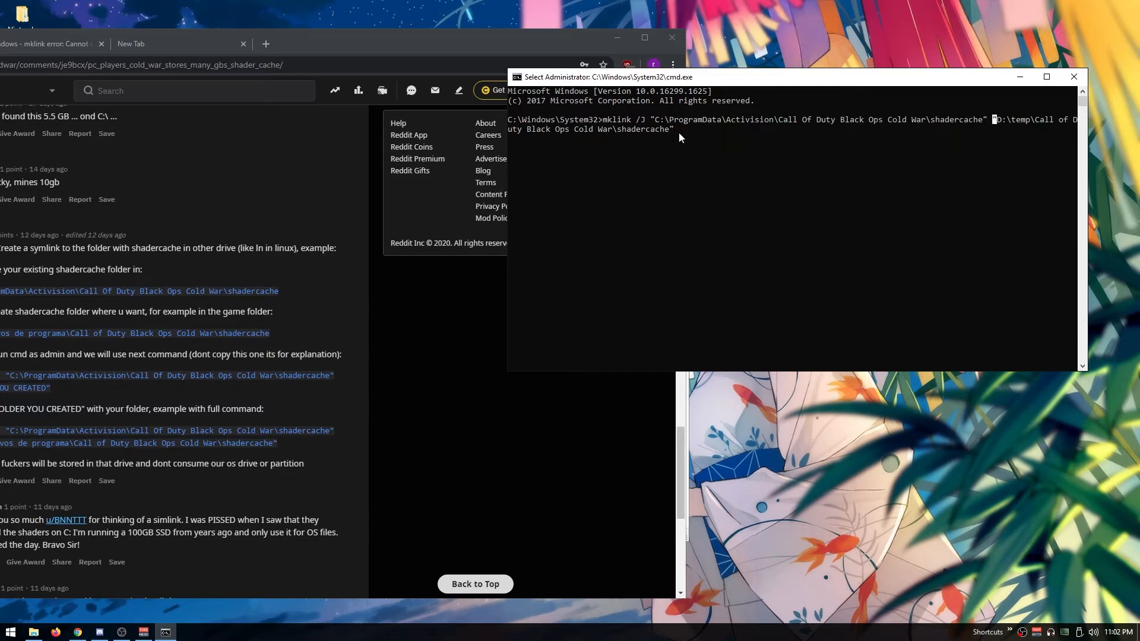
mouse_move(658, 158)
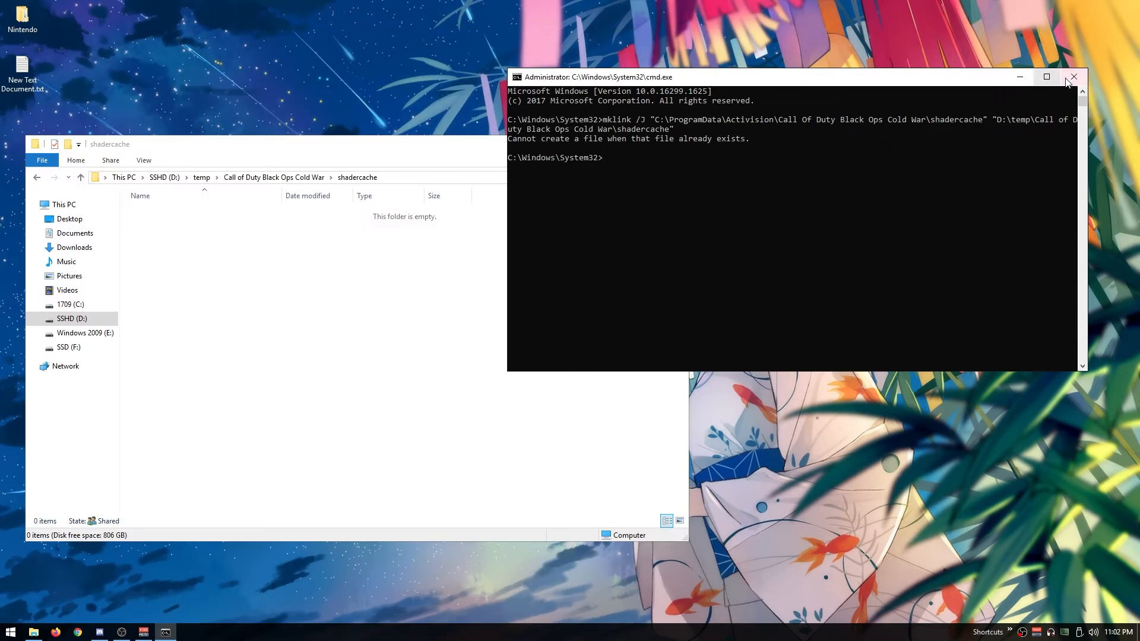
Close cmd and verify the C: shadercache opens the empty D: target folder reporting 806 GB free
left_click(1073, 77)
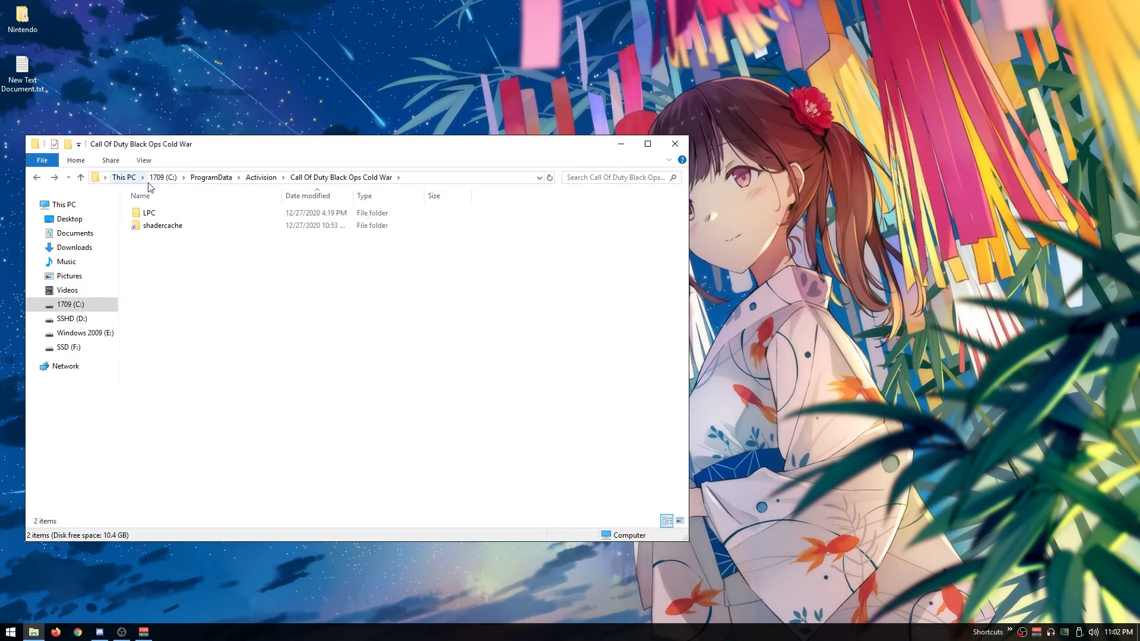
right_click(163, 226)
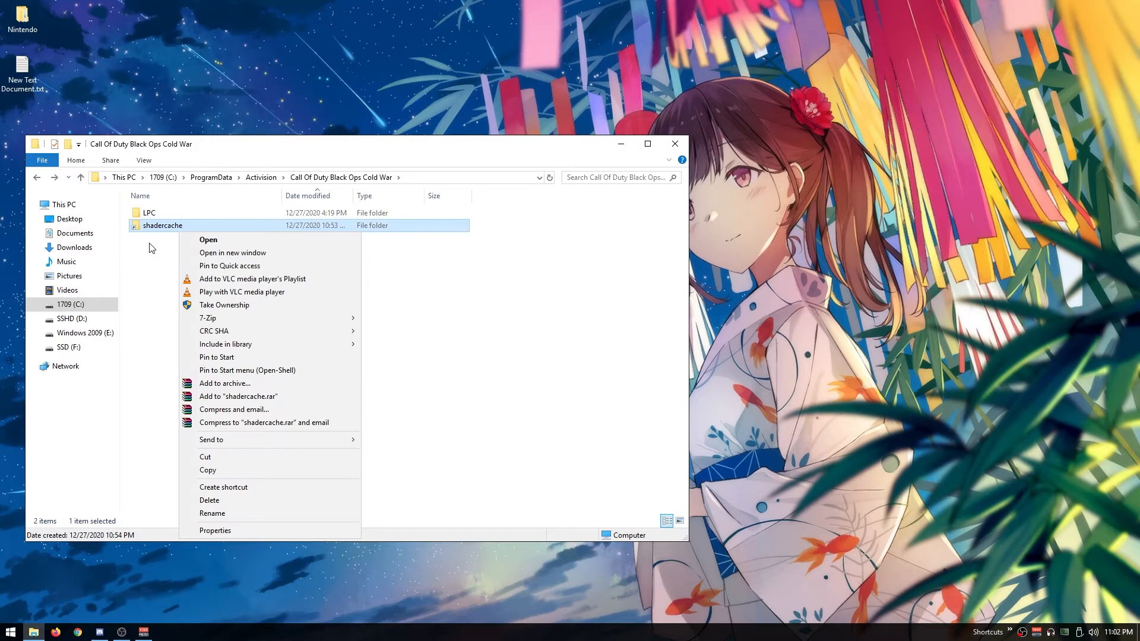
left_click(208, 238)
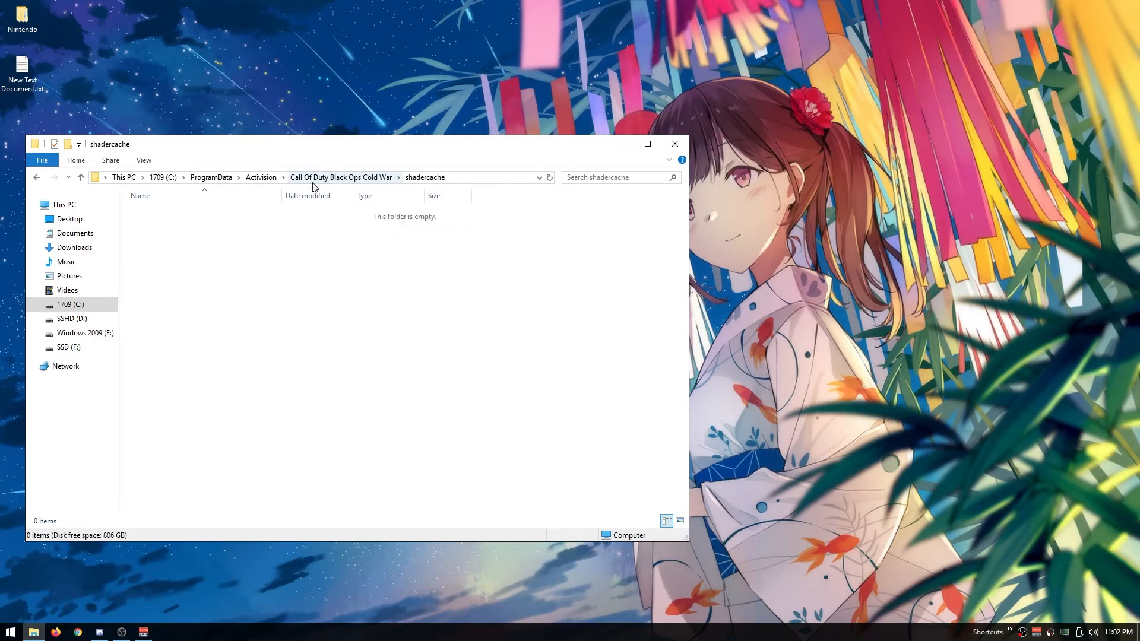
left_click(36, 180)
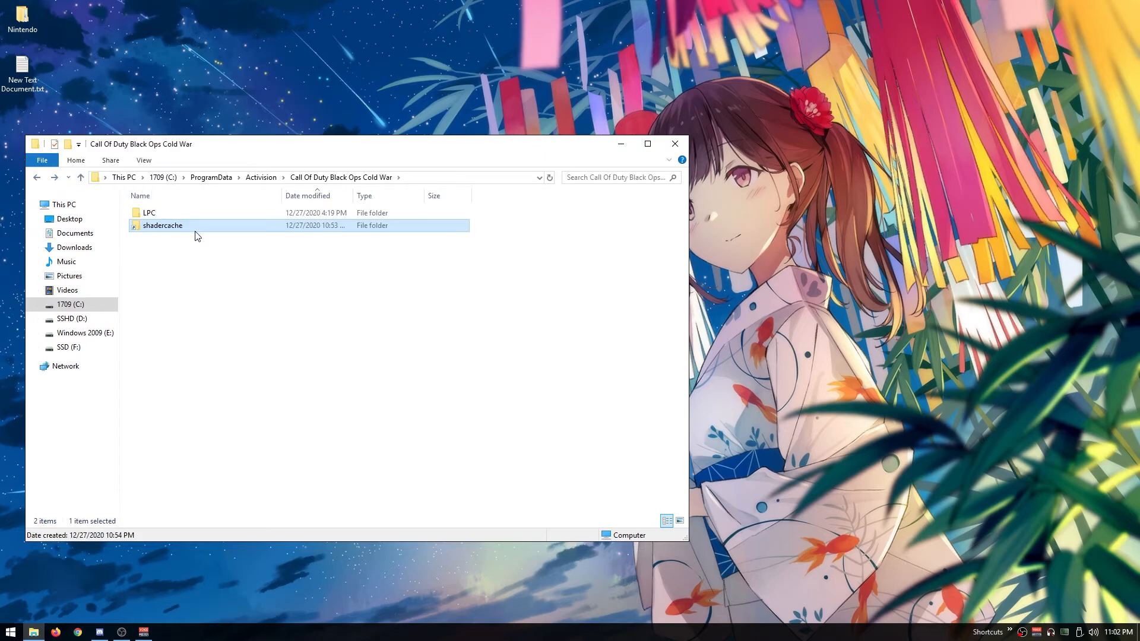
left_click(72, 319)
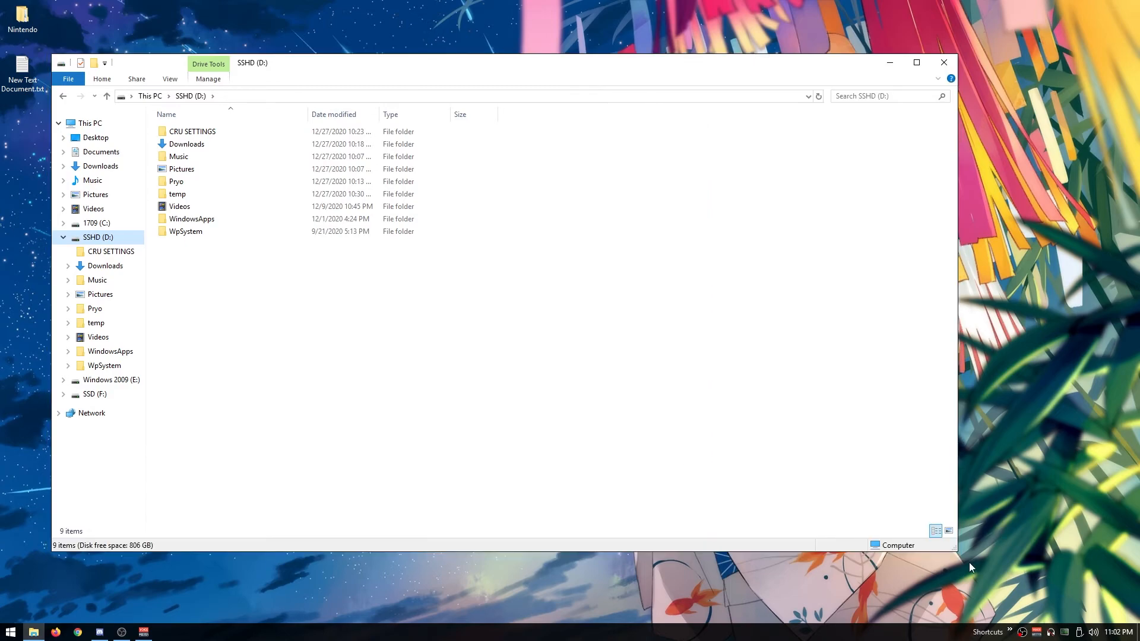
mouse_move(87, 226)
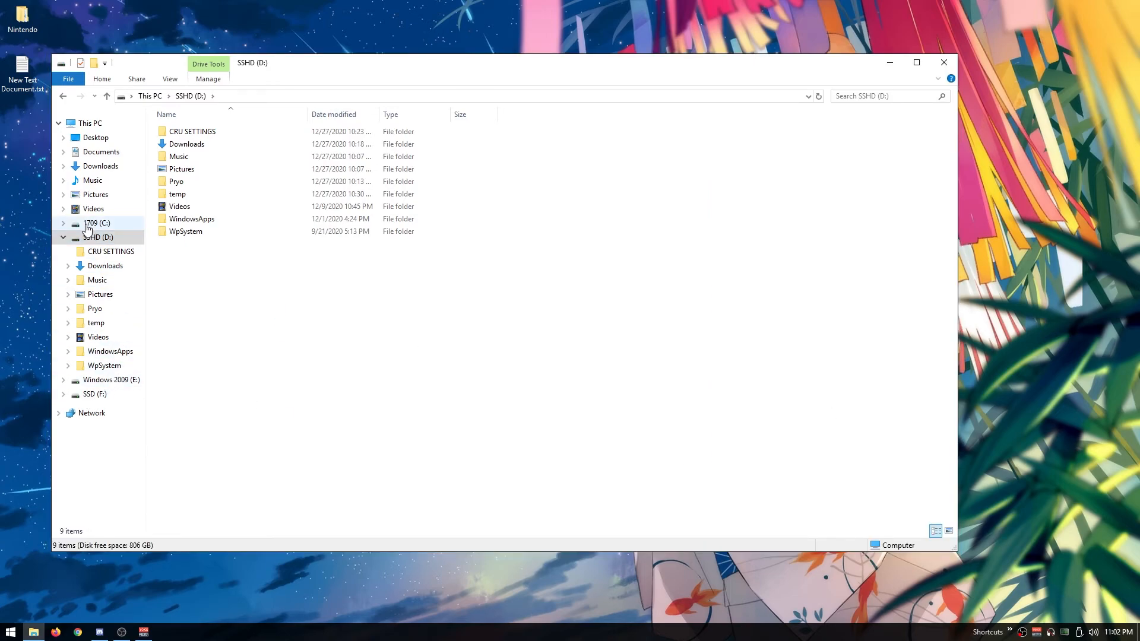
Check the drives overview with C: at 10.4 GB free, then close File Explorer
left_click(89, 122)
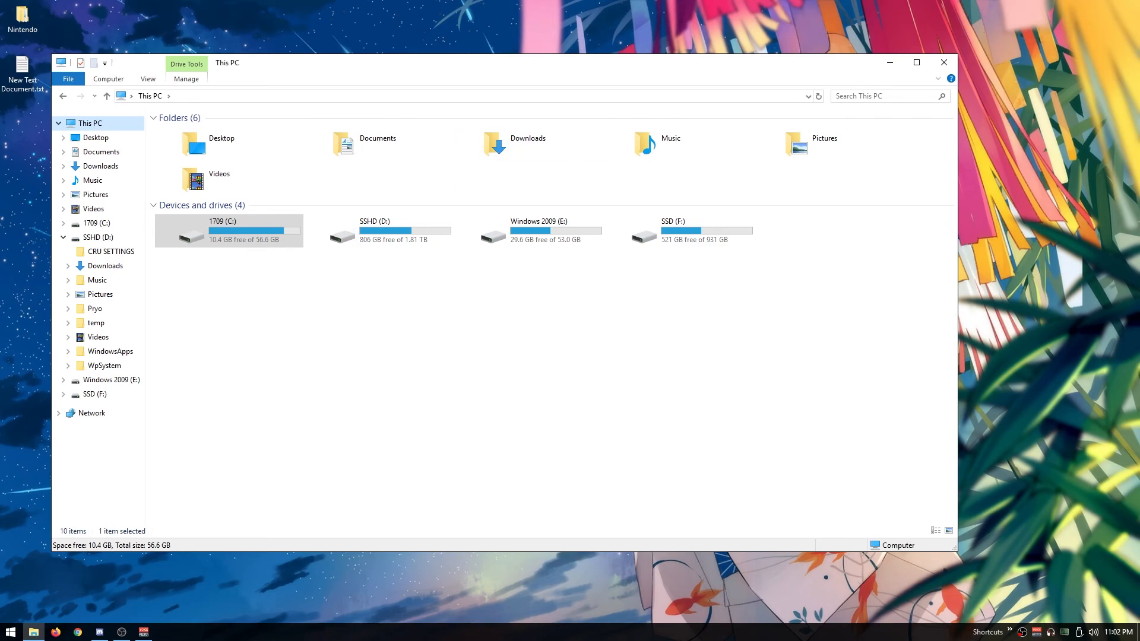
mouse_move(944, 63)
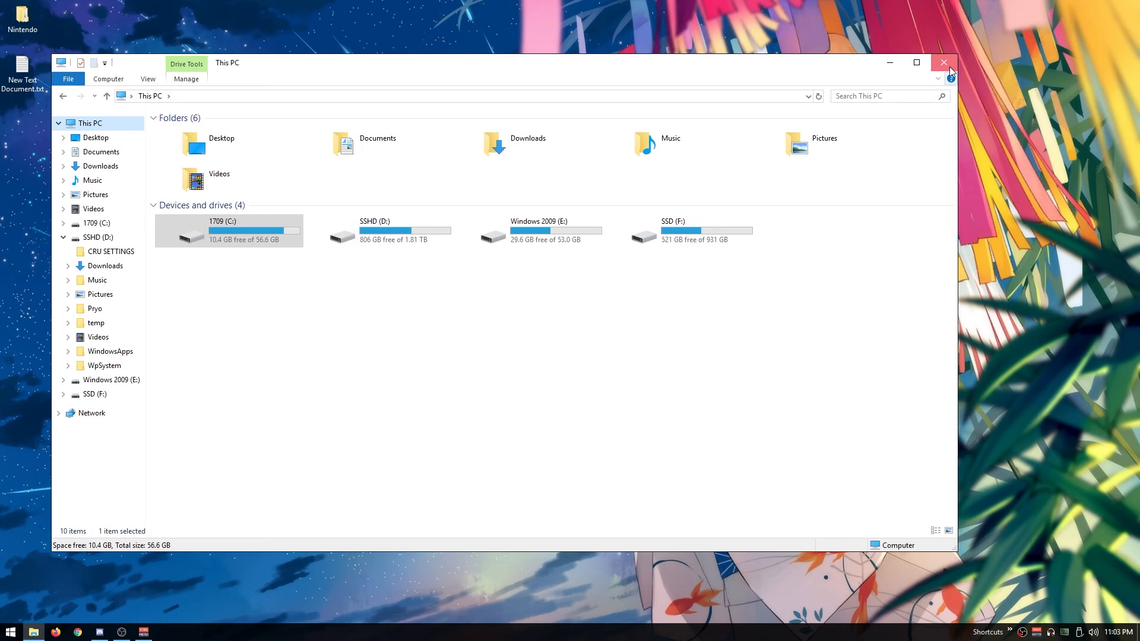
left_click(943, 63)
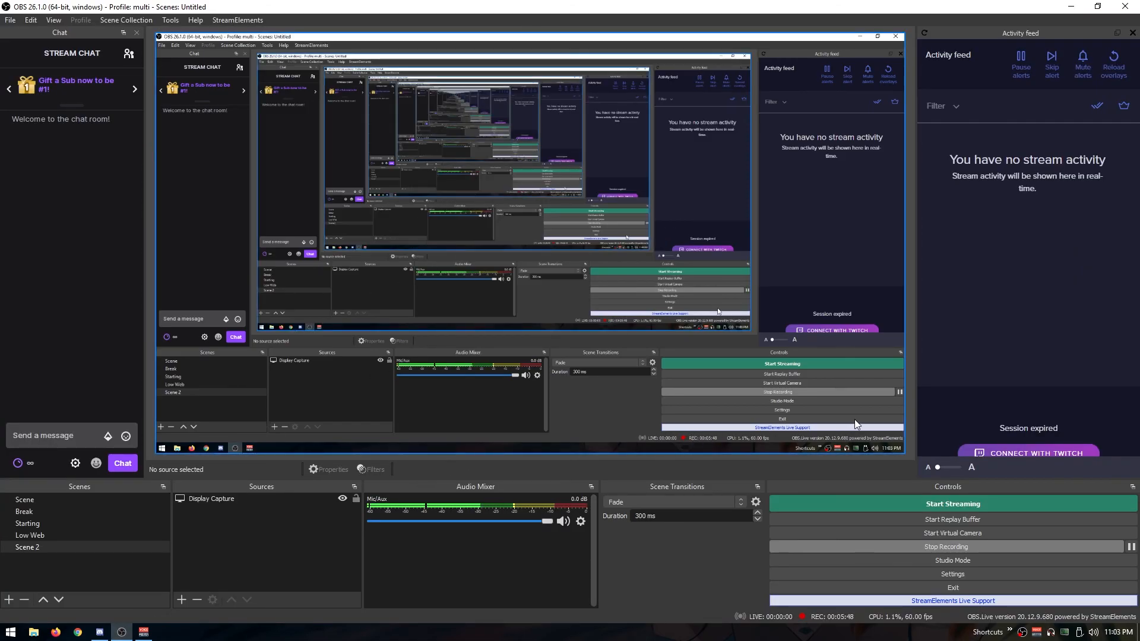
mouse_move(121, 612)
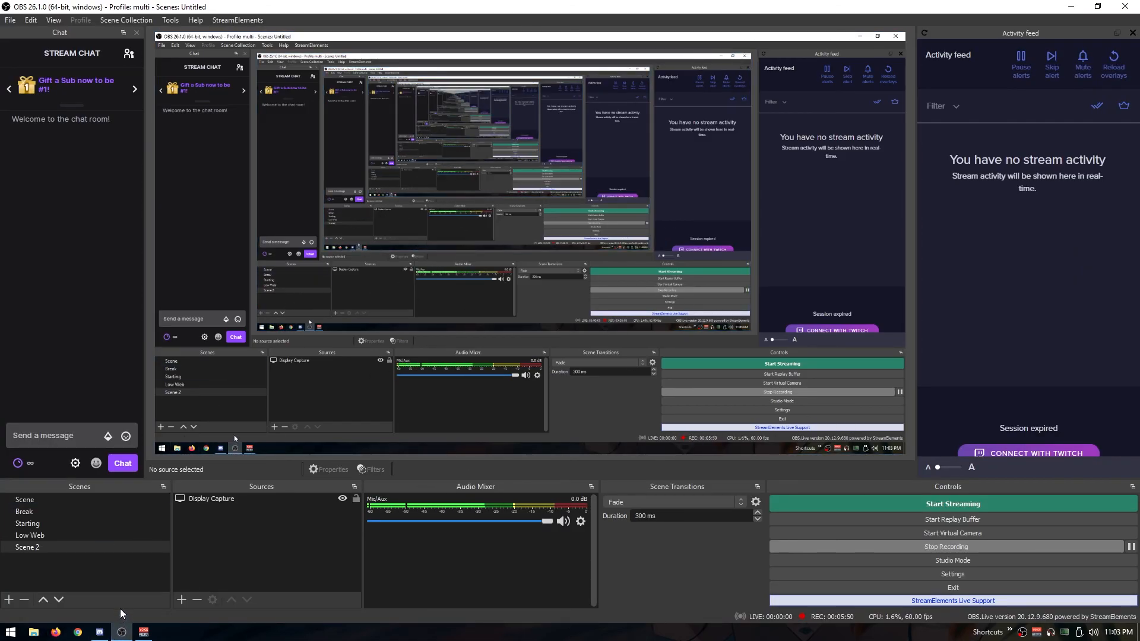